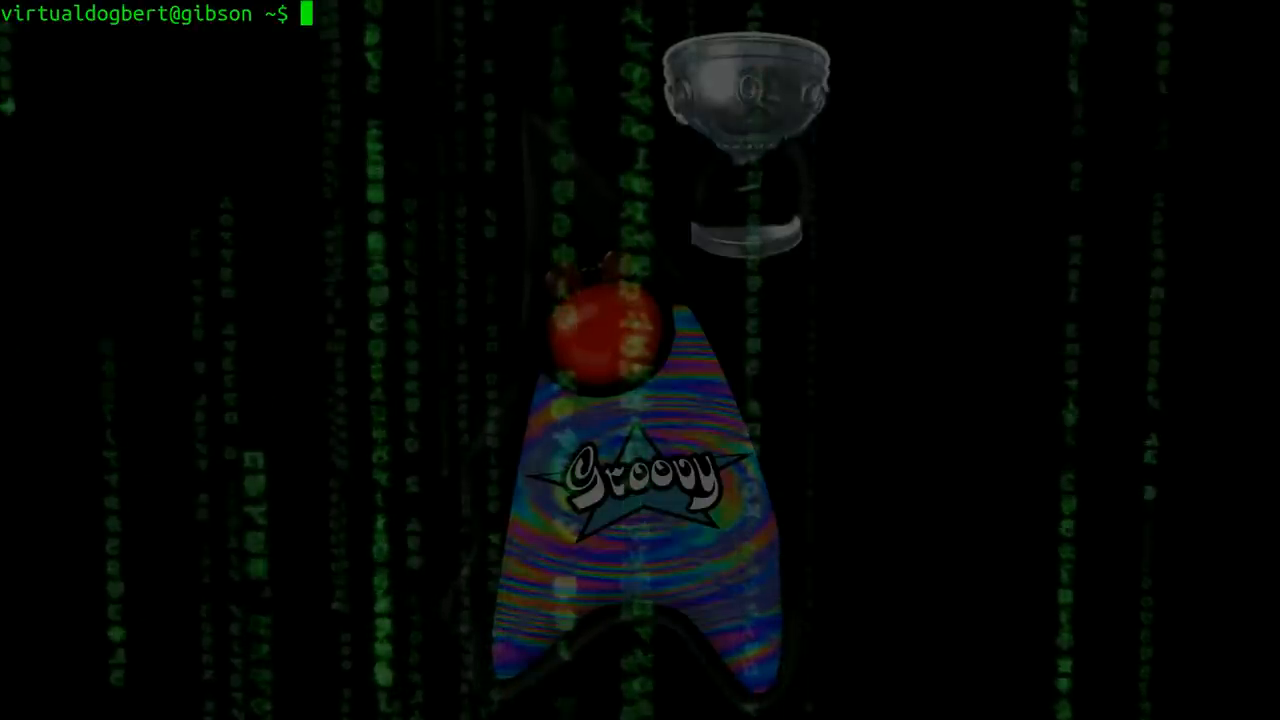
# - Run groovy --version to confirm Groovy 2.1.6 on JVM 1.7.0_25, then start GroovyConsole
pyautogui.write('g')
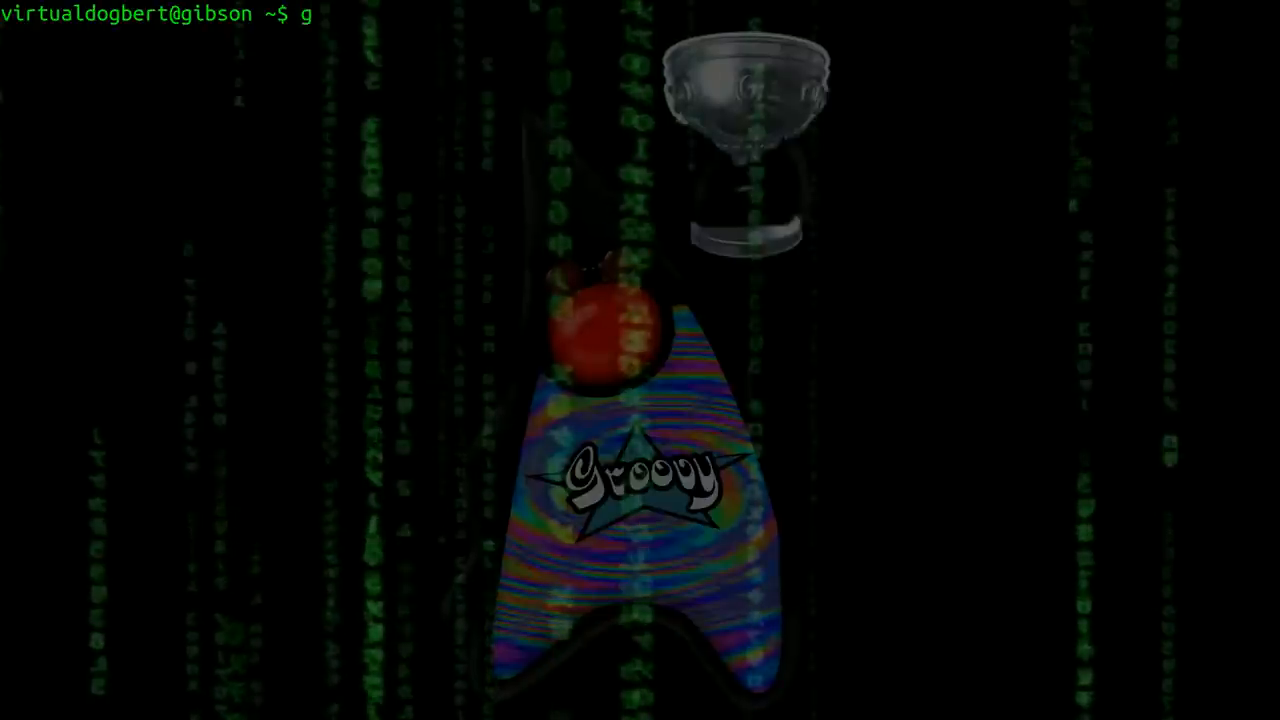
pyautogui.write('roovy')
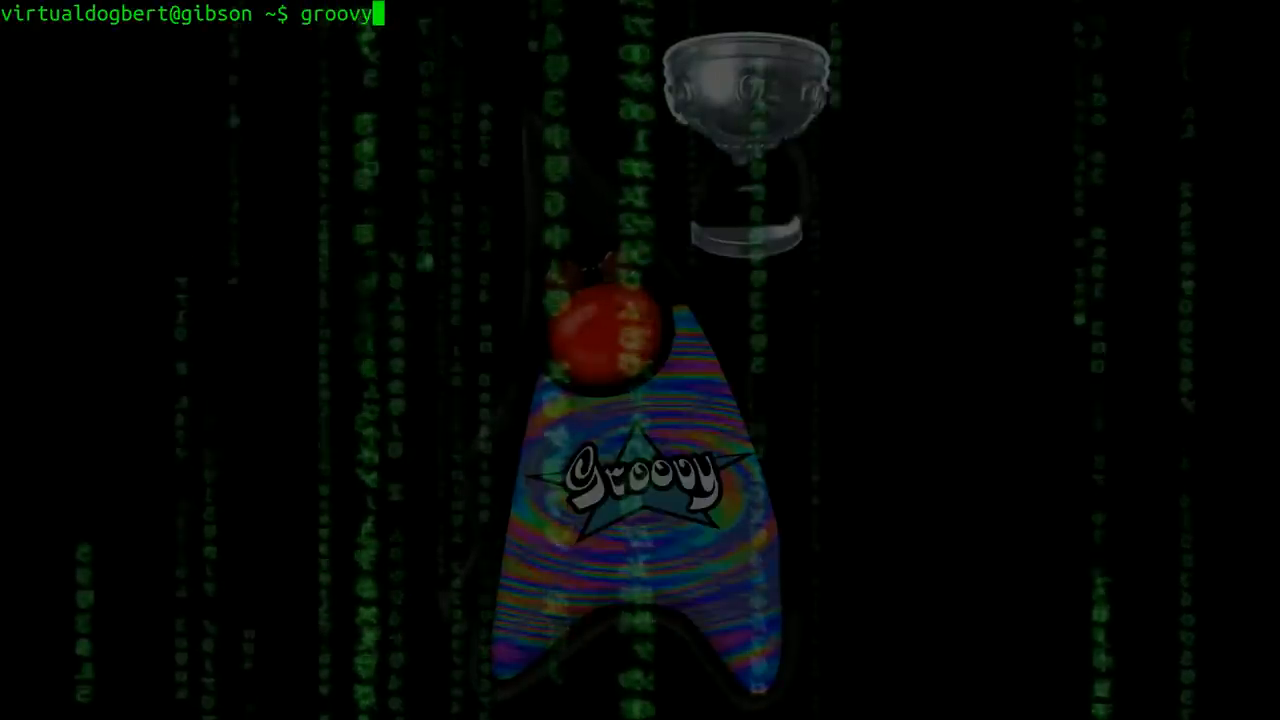
pyautogui.write('--version')
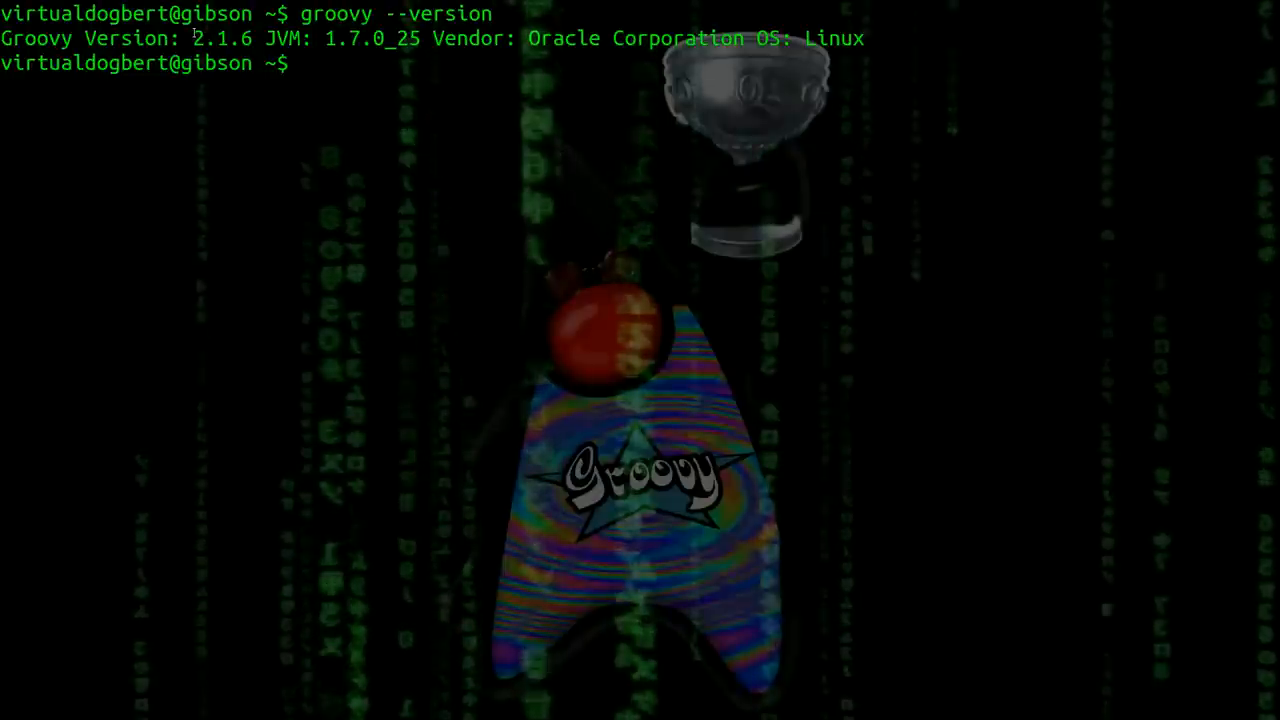
pyautogui.doubleClick(222, 38)
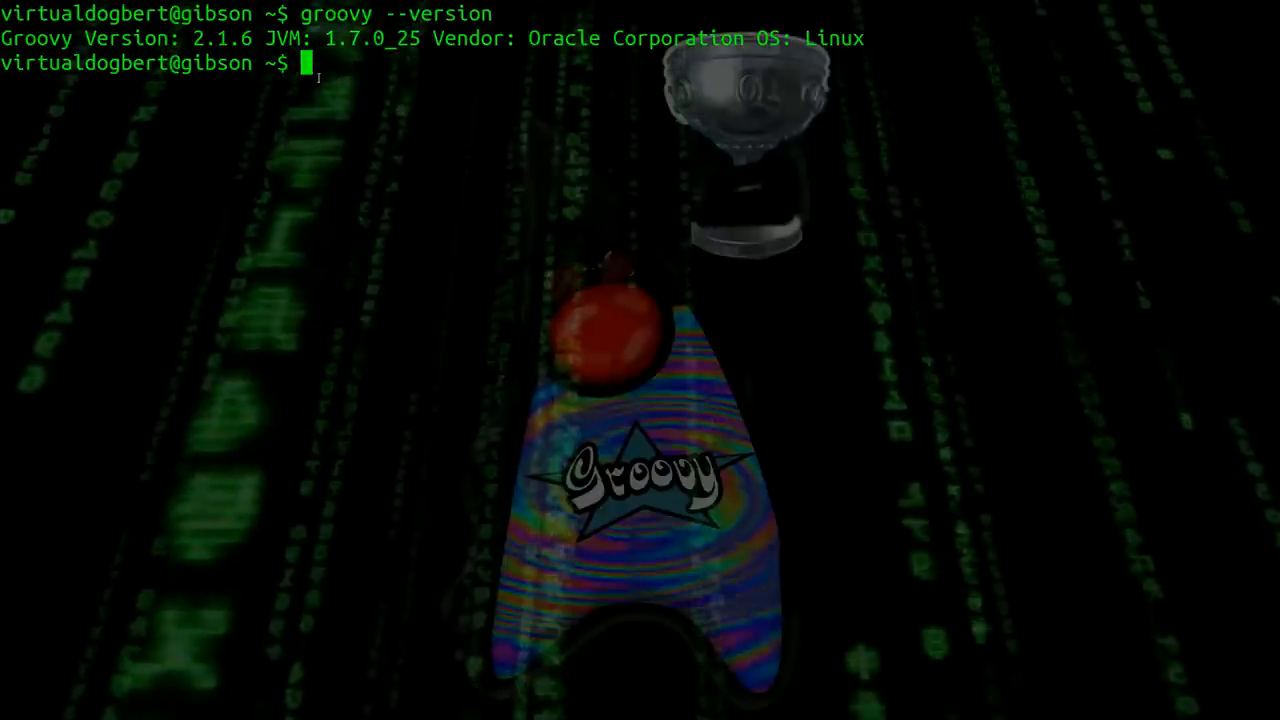
pyautogui.write('groo')
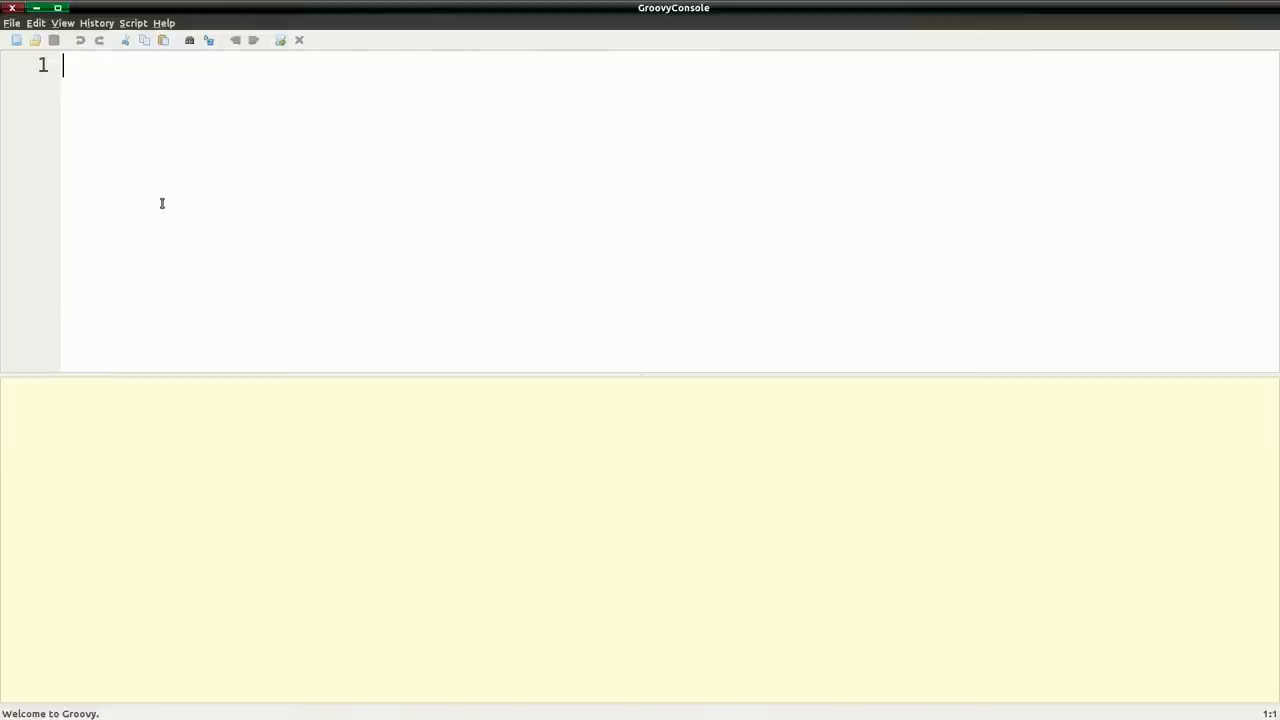
pyautogui.moveTo(156, 202)
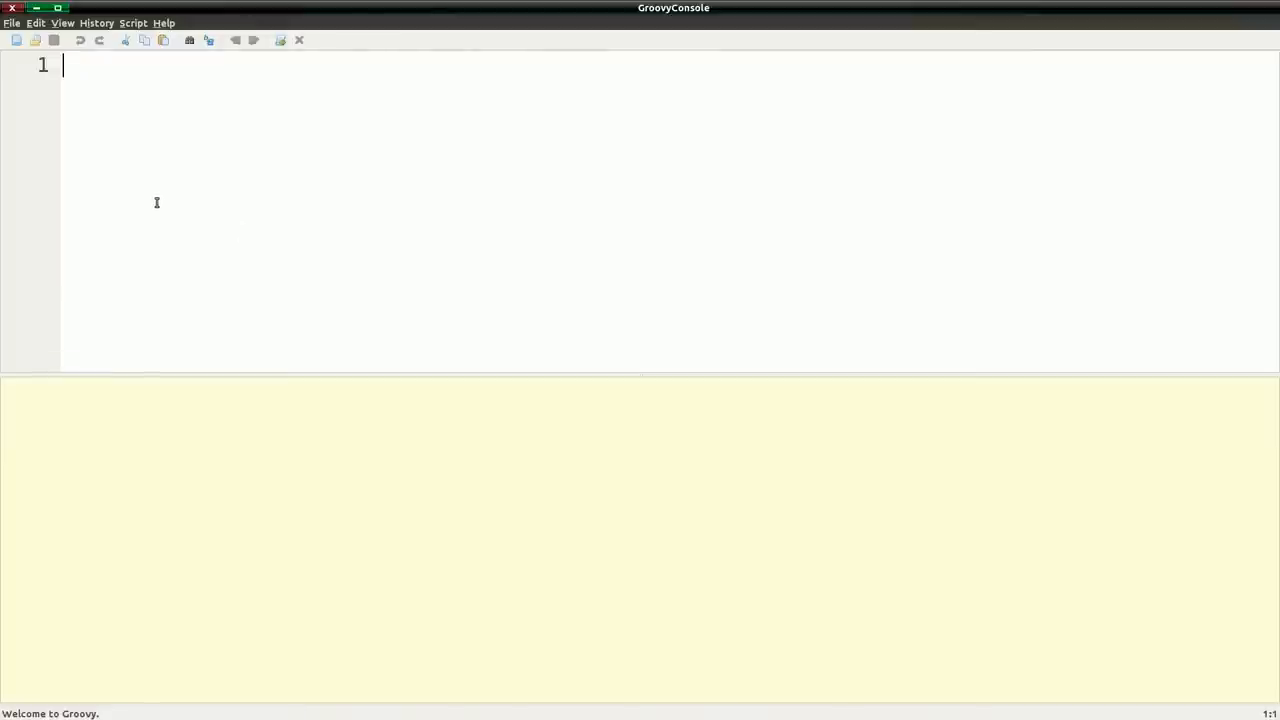
pyautogui.moveTo(155, 464)
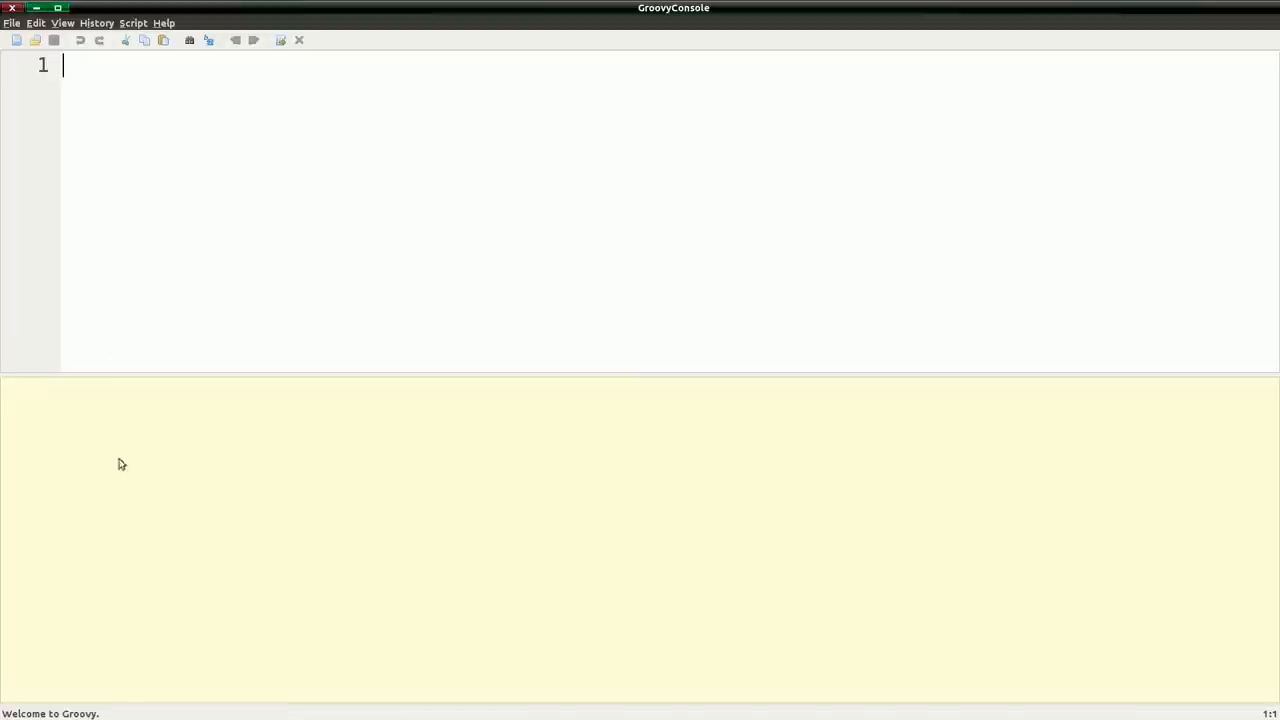
pyautogui.moveTo(157, 164)
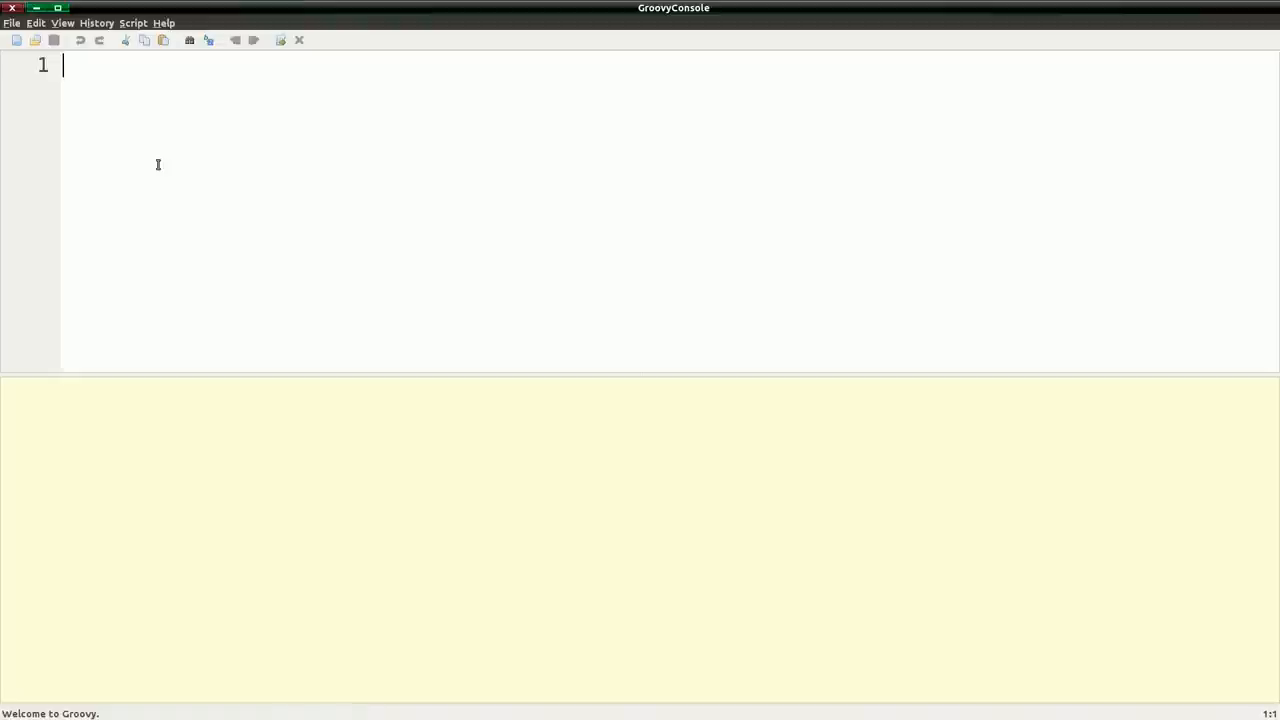
# - Enter println 'Hello World!' in the editor, replacing a mistyped double quote with single quotes
pyautogui.write('p')
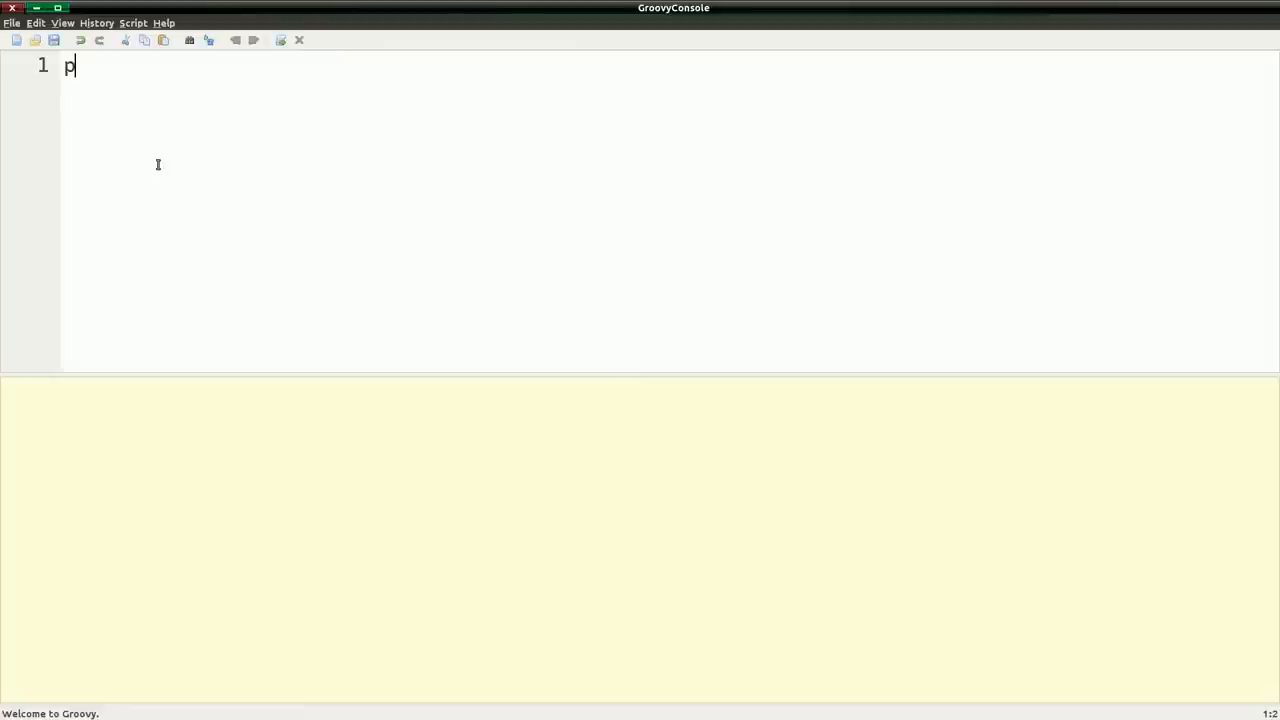
pyautogui.write('rint')
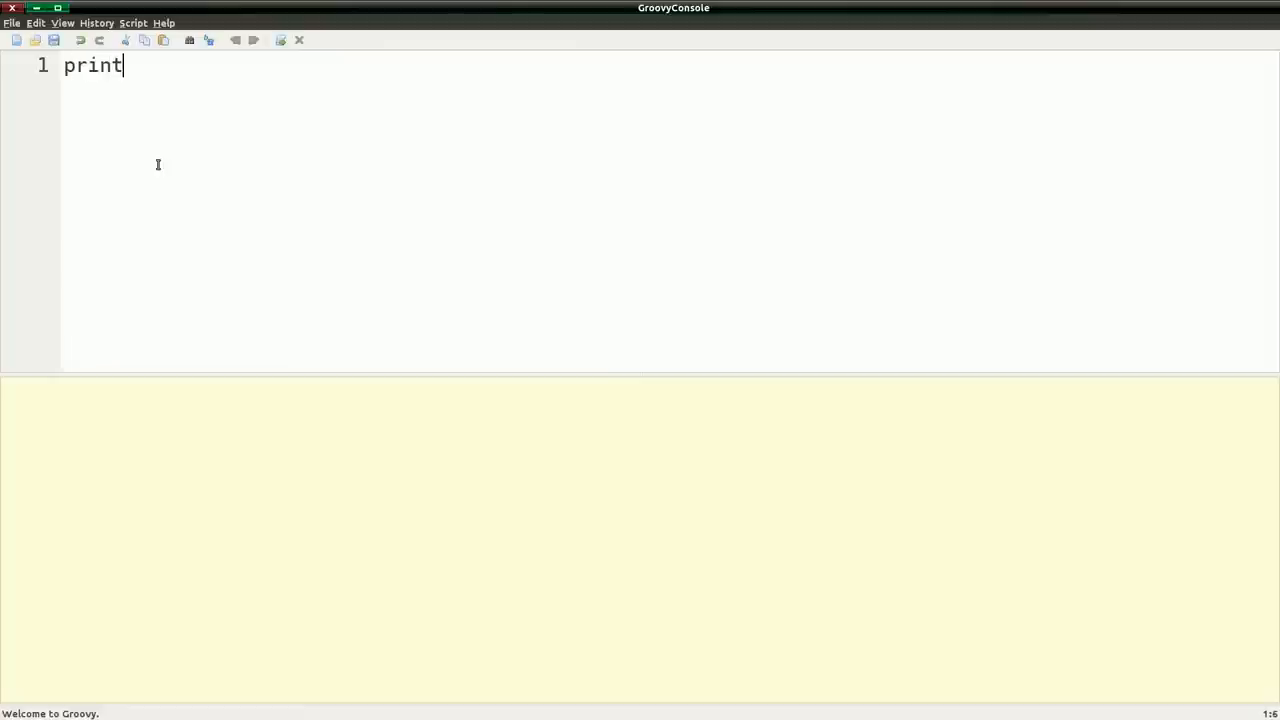
pyautogui.write('ln')
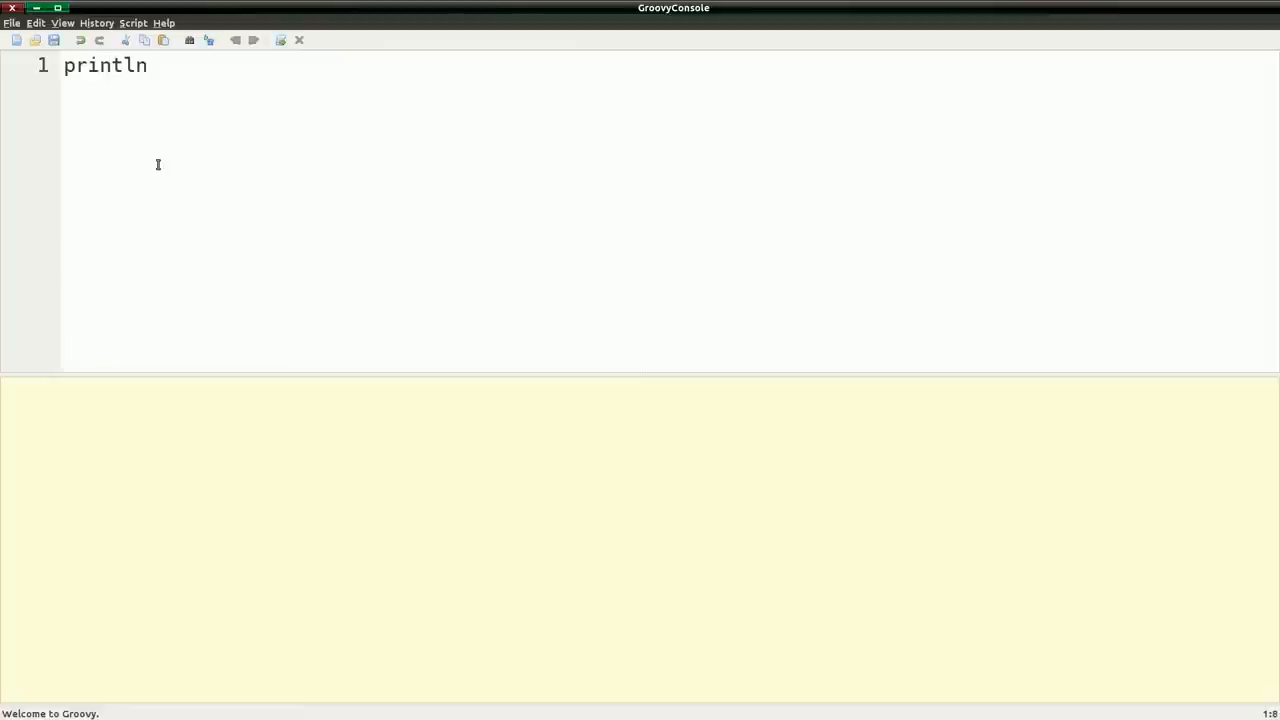
pyautogui.write('"')
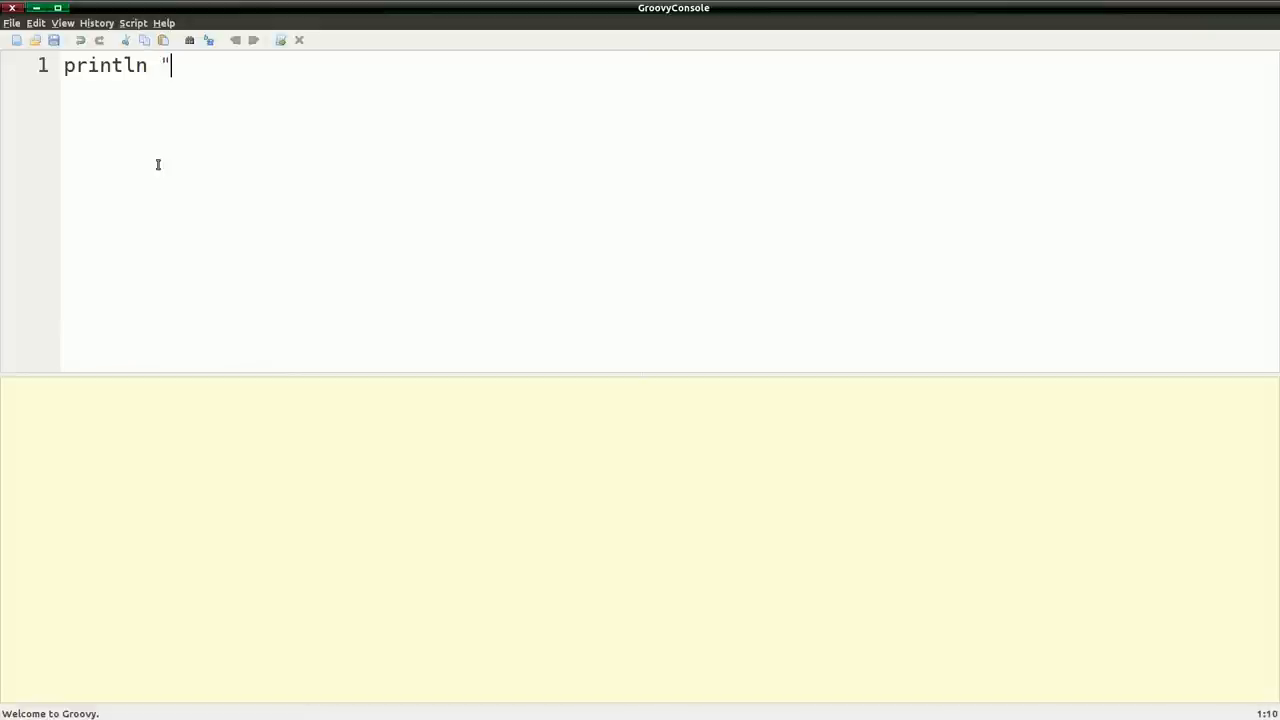
pyautogui.press('BackSpace')
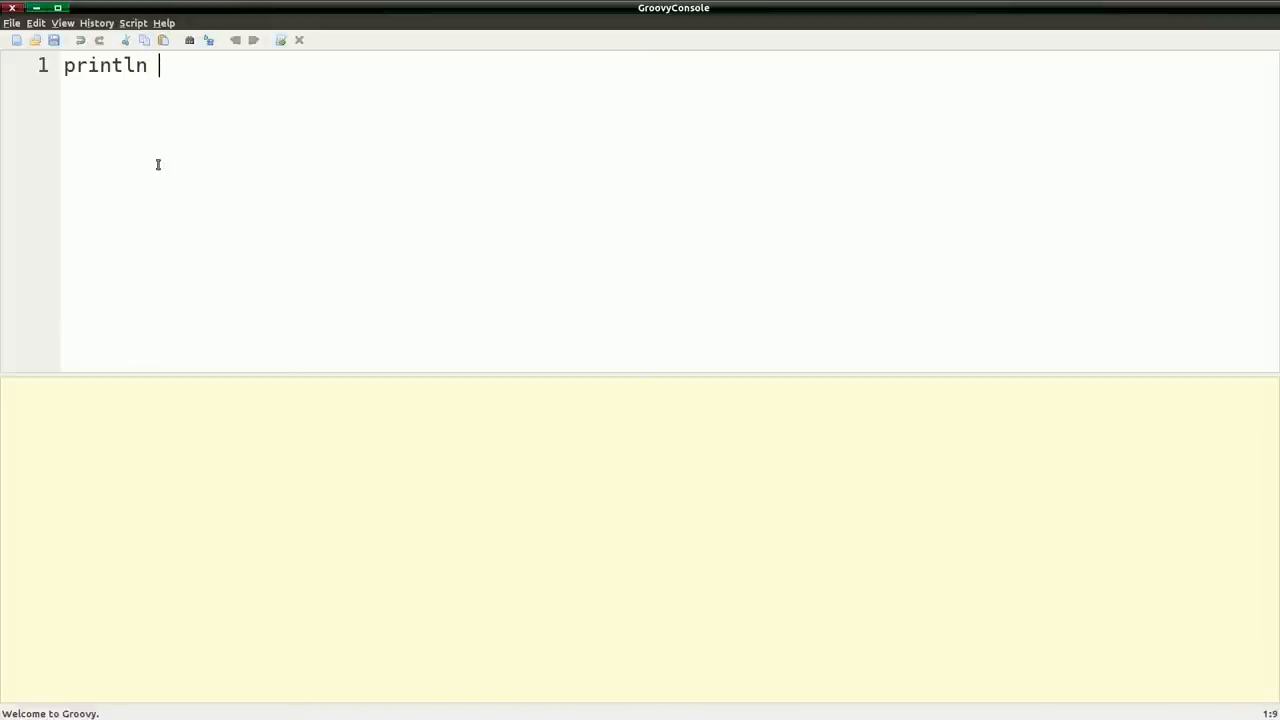
pyautogui.write("''")
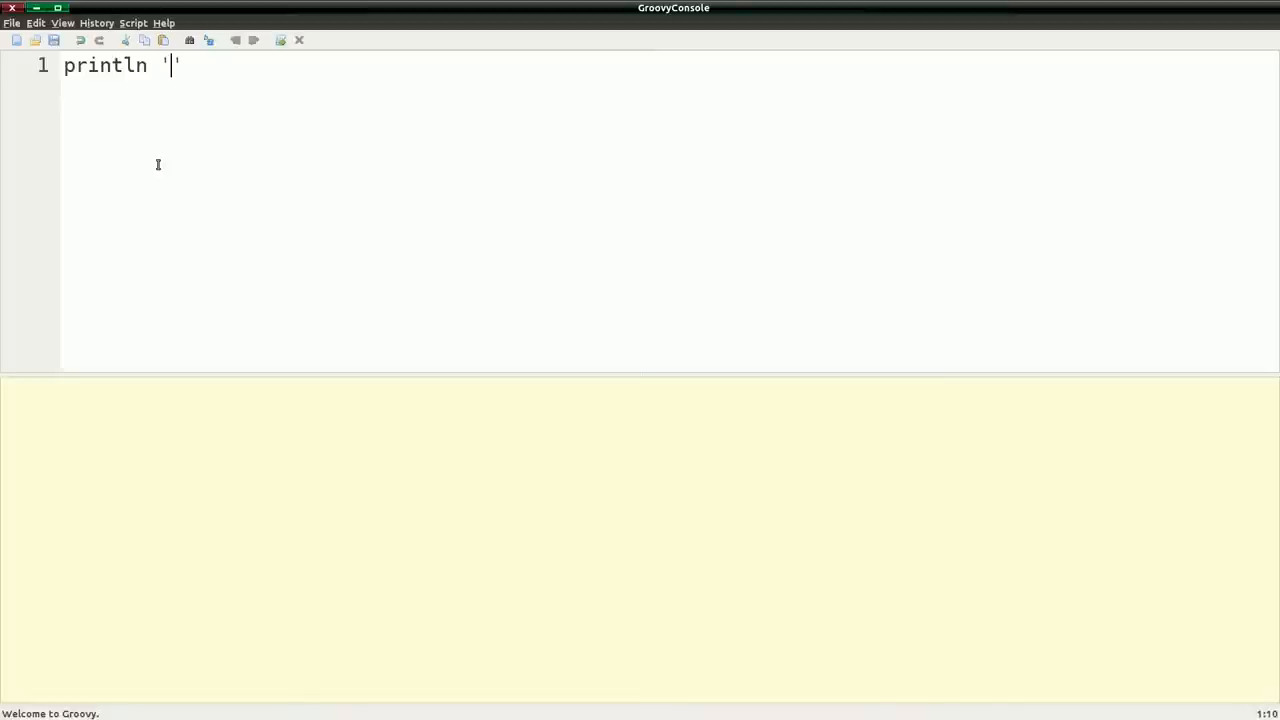
pyautogui.write('Hel')
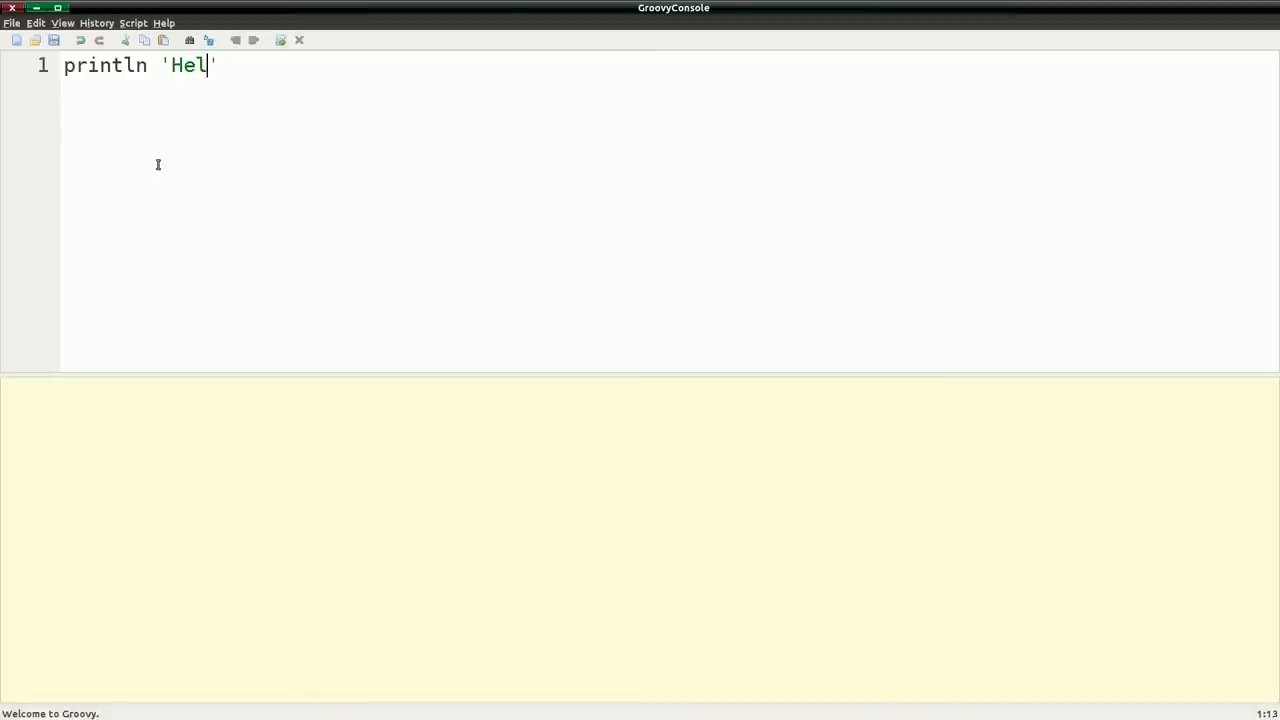
pyautogui.write('lo W')
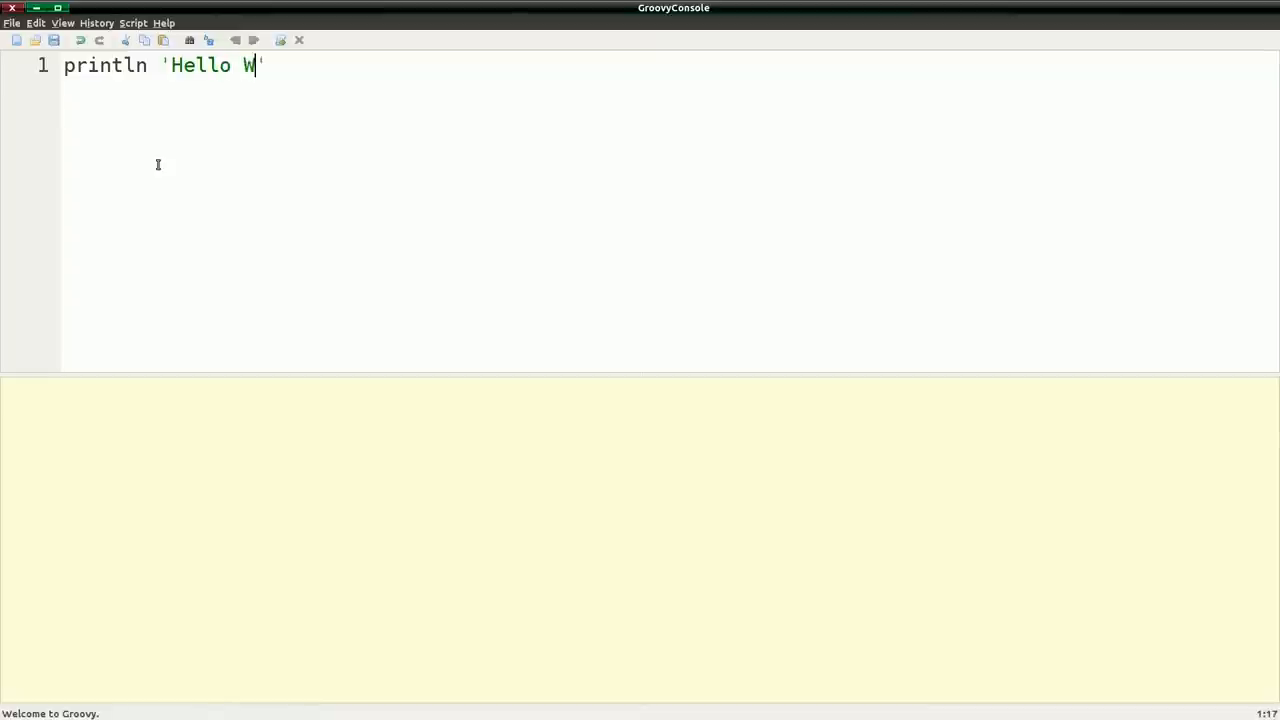
pyautogui.write('orld!')
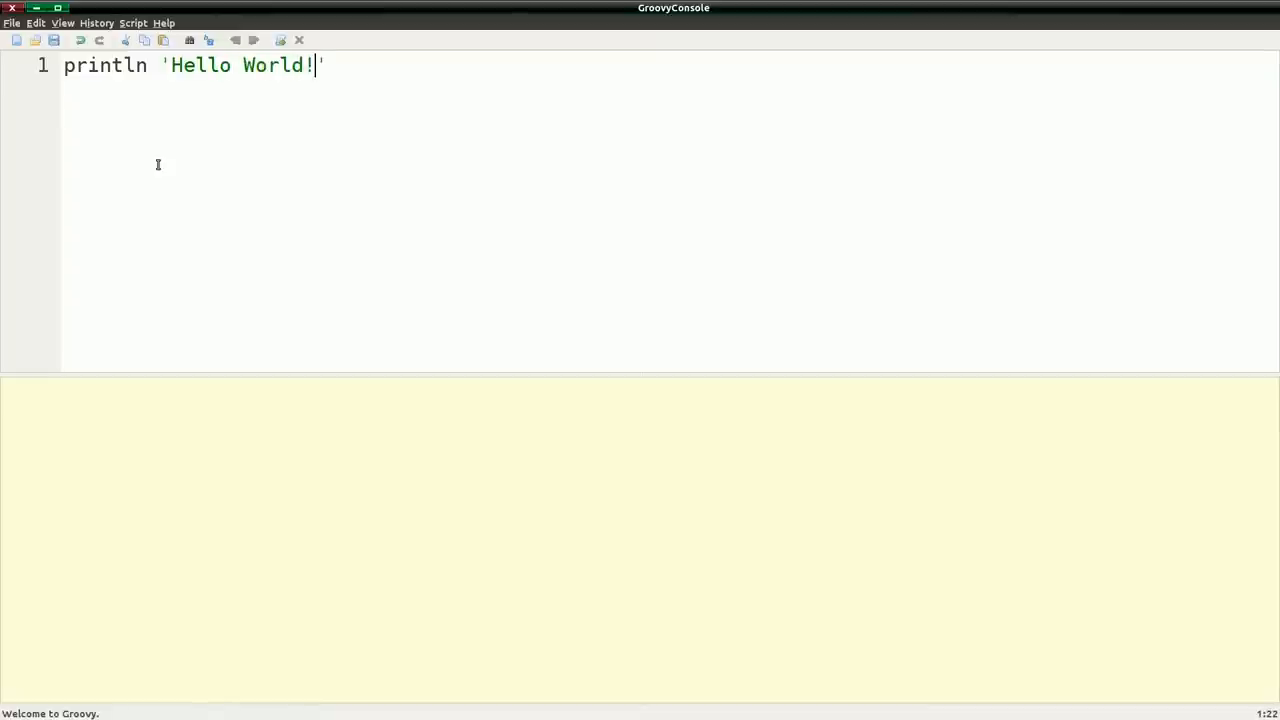
pyautogui.moveTo(78, 42)
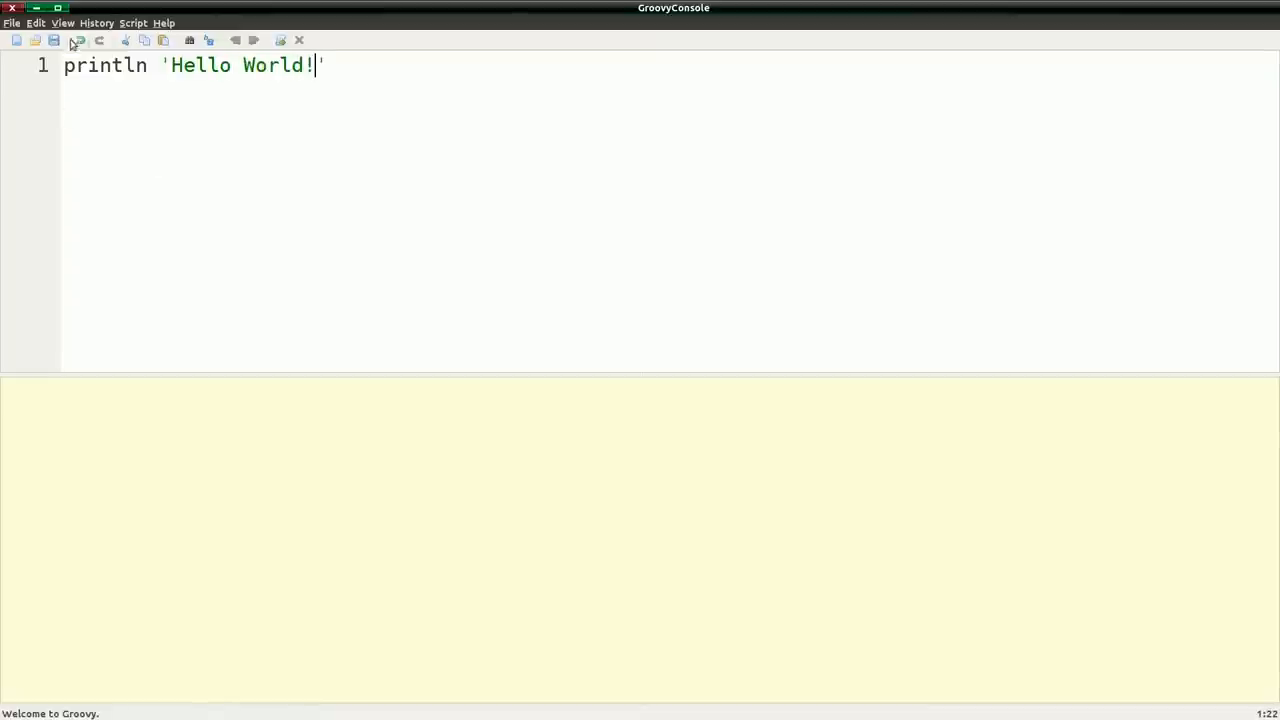
# - Turn on Auto Clear Output On Run in the View menu
pyautogui.click(132, 23)
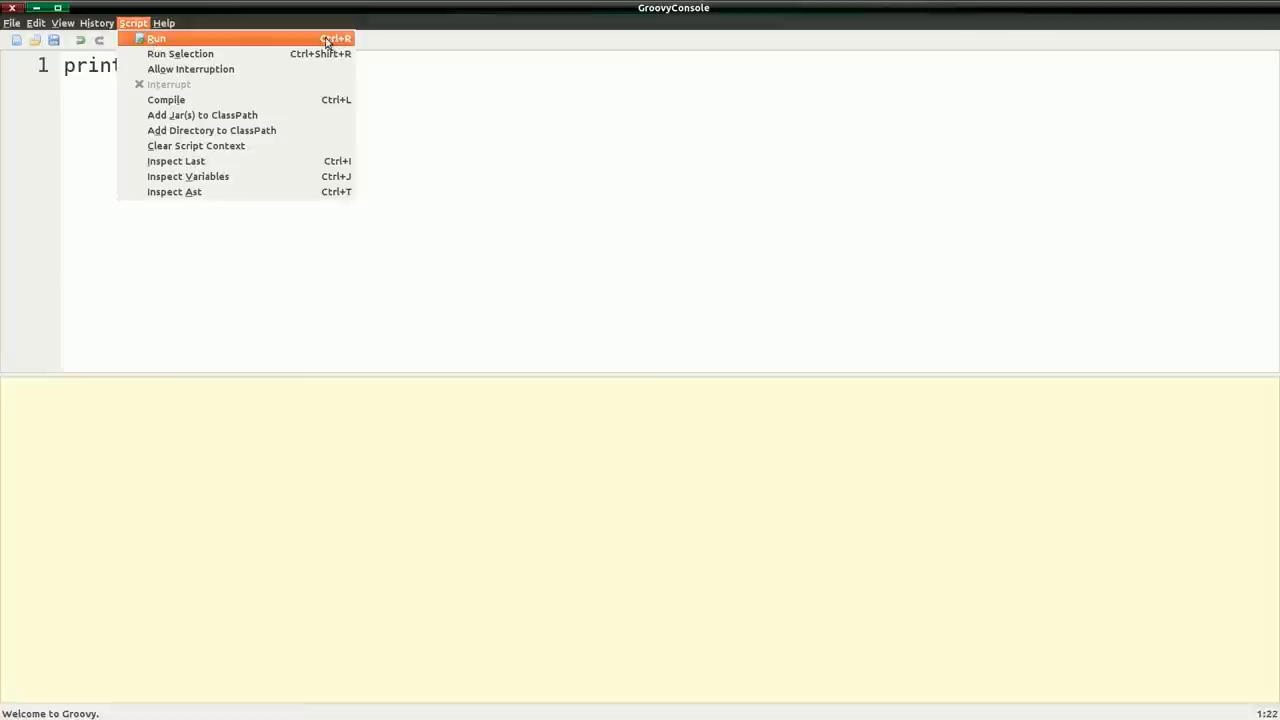
pyautogui.moveTo(156, 38)
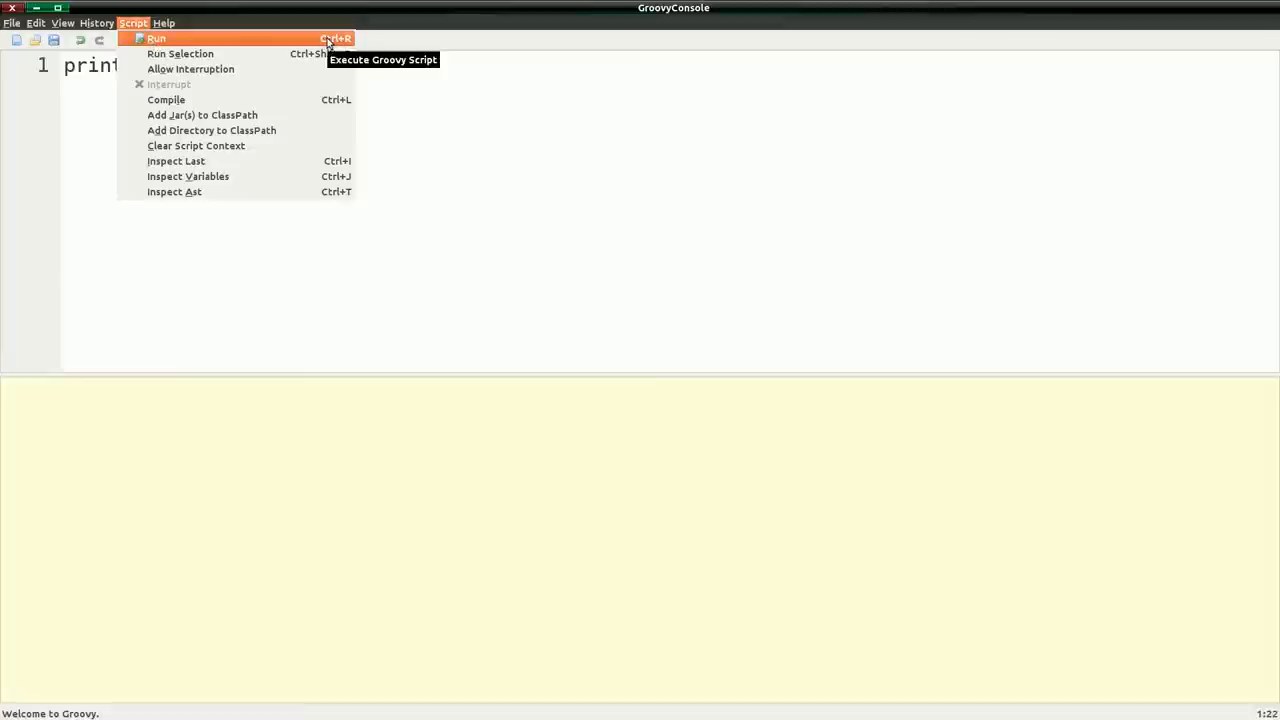
pyautogui.click(62, 22)
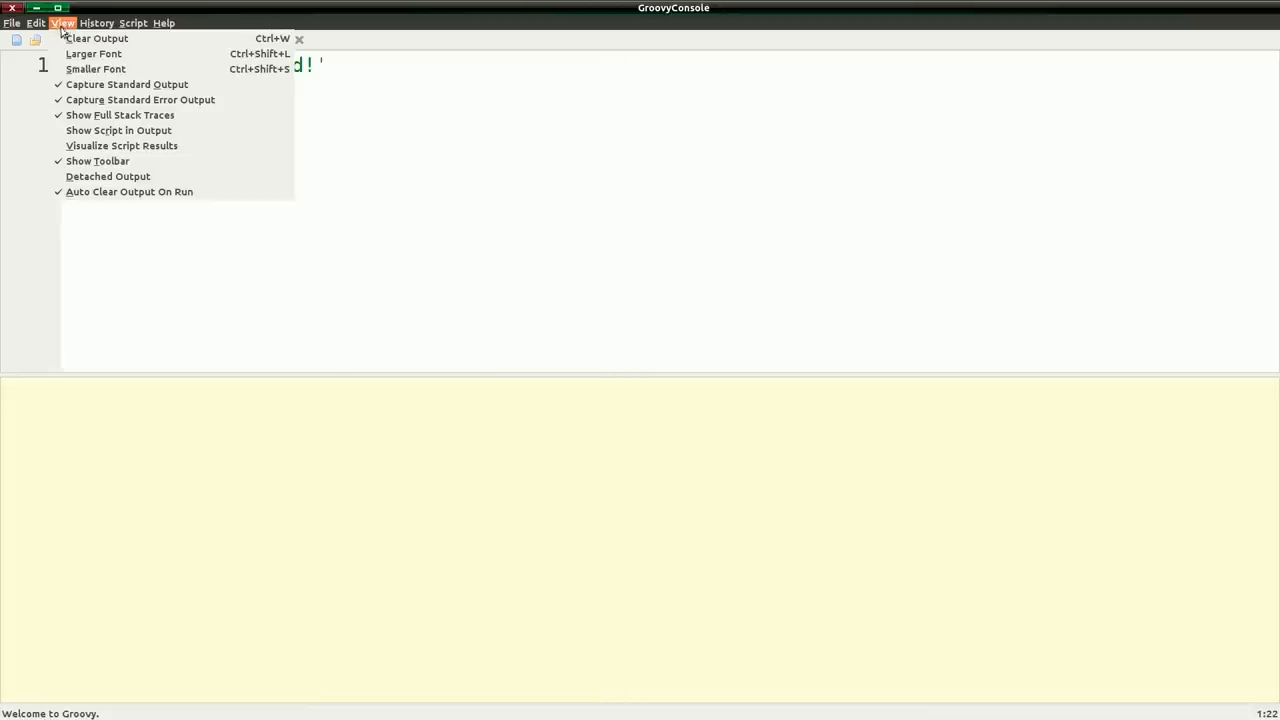
pyautogui.moveTo(127, 84)
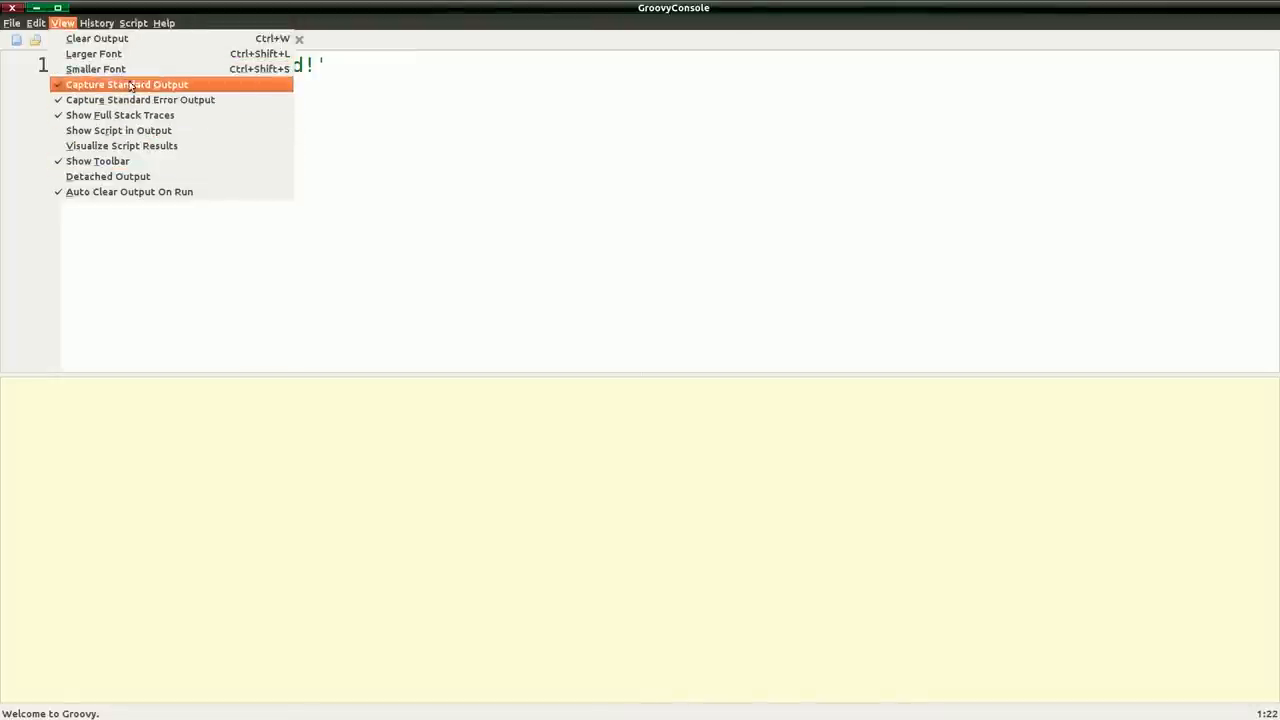
pyautogui.moveTo(140, 99)
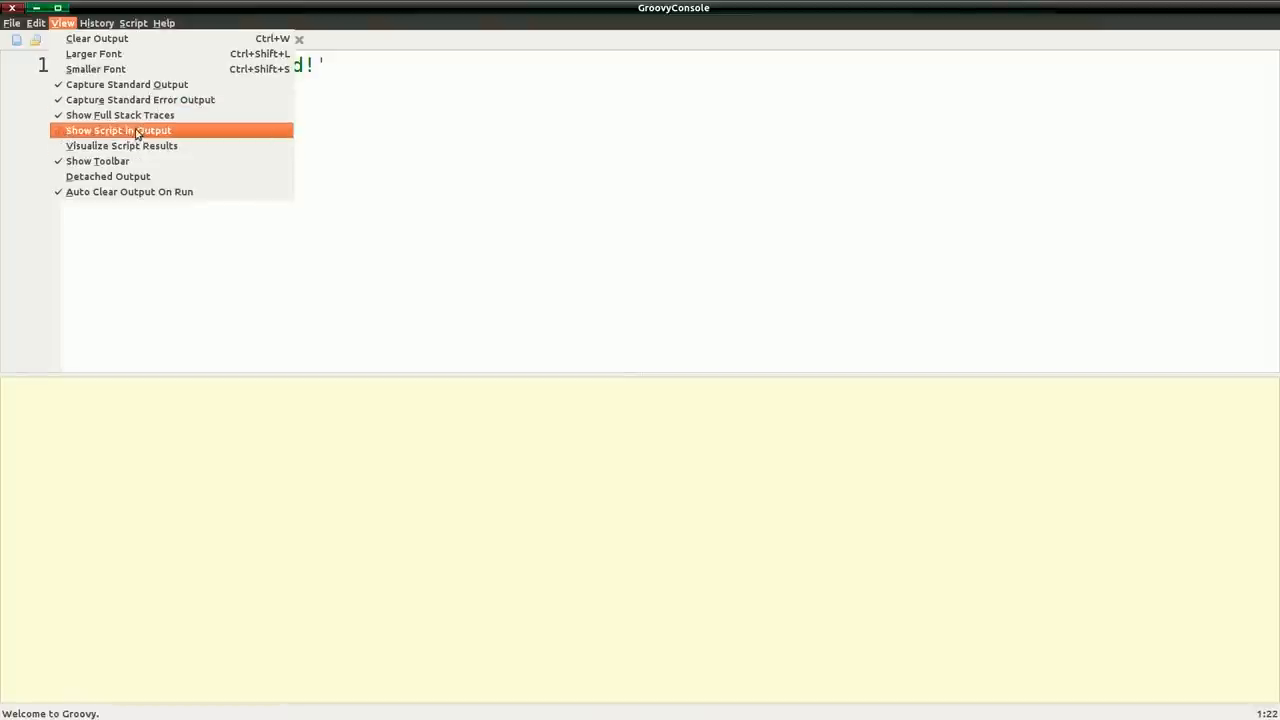
pyautogui.moveTo(155, 146)
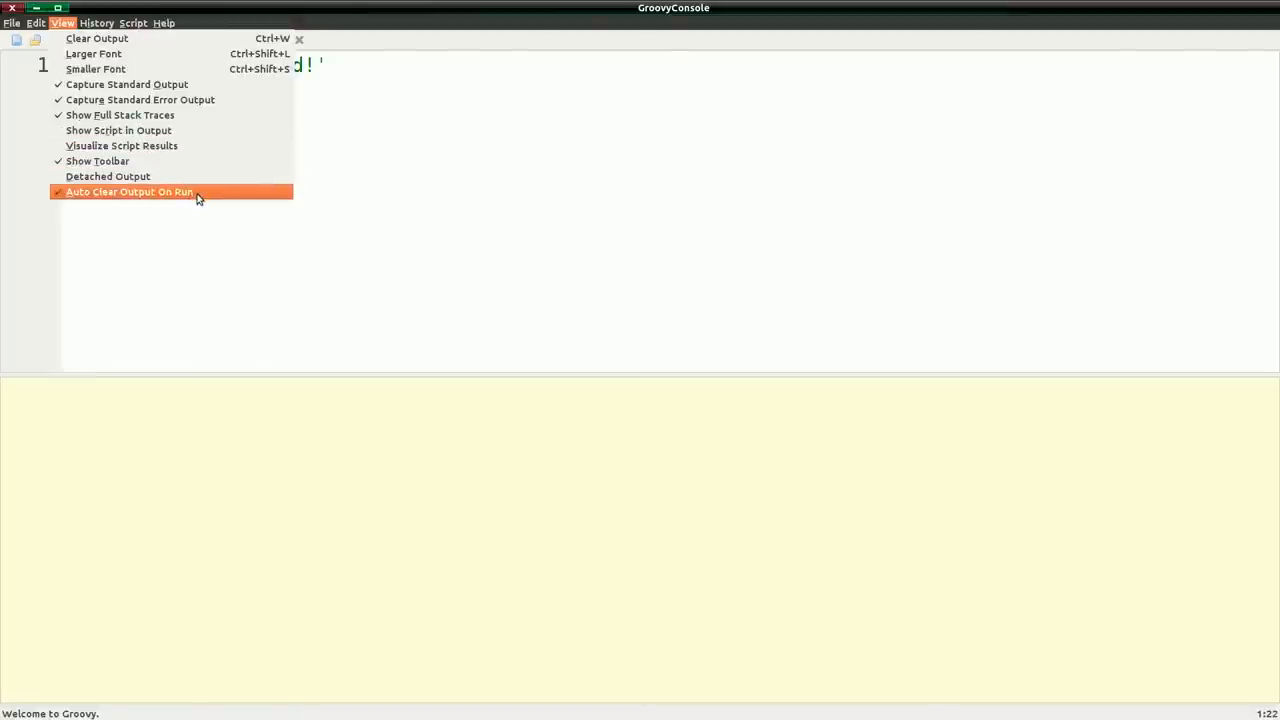
pyautogui.click(128, 191)
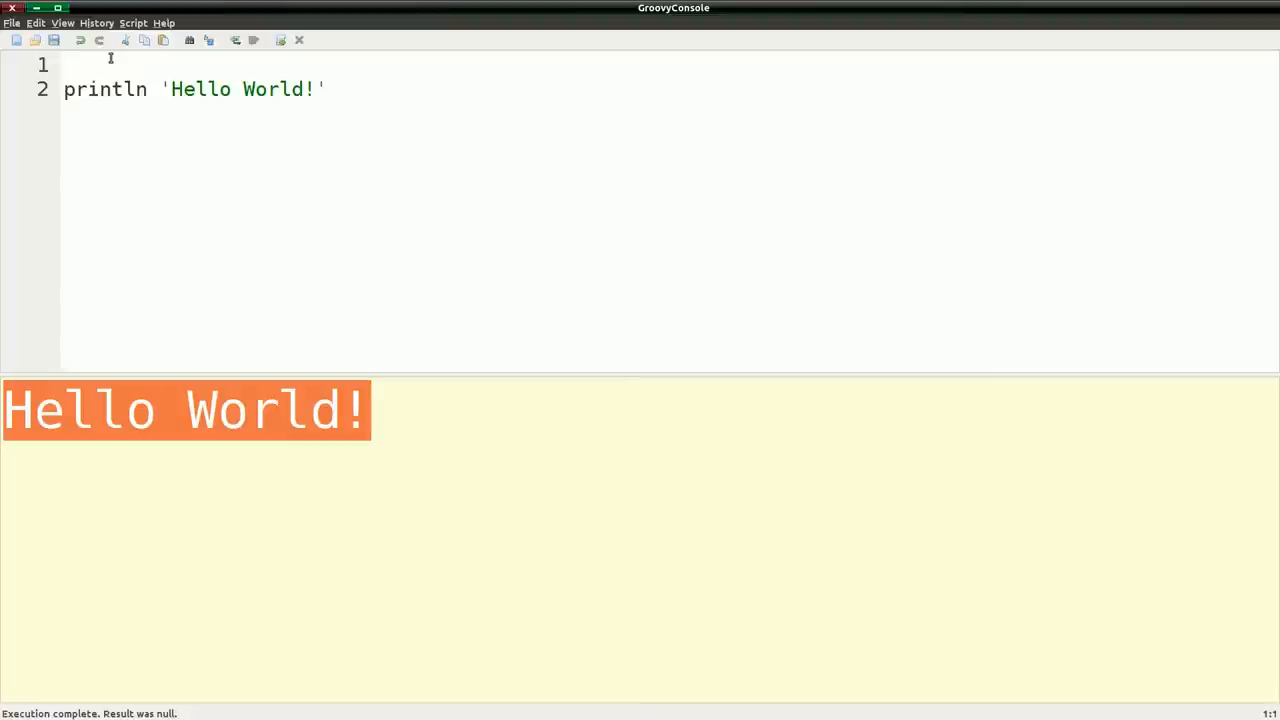
# - Add def message = 'Hello World!' on line 1 and select the println string literal
pyautogui.write('def')
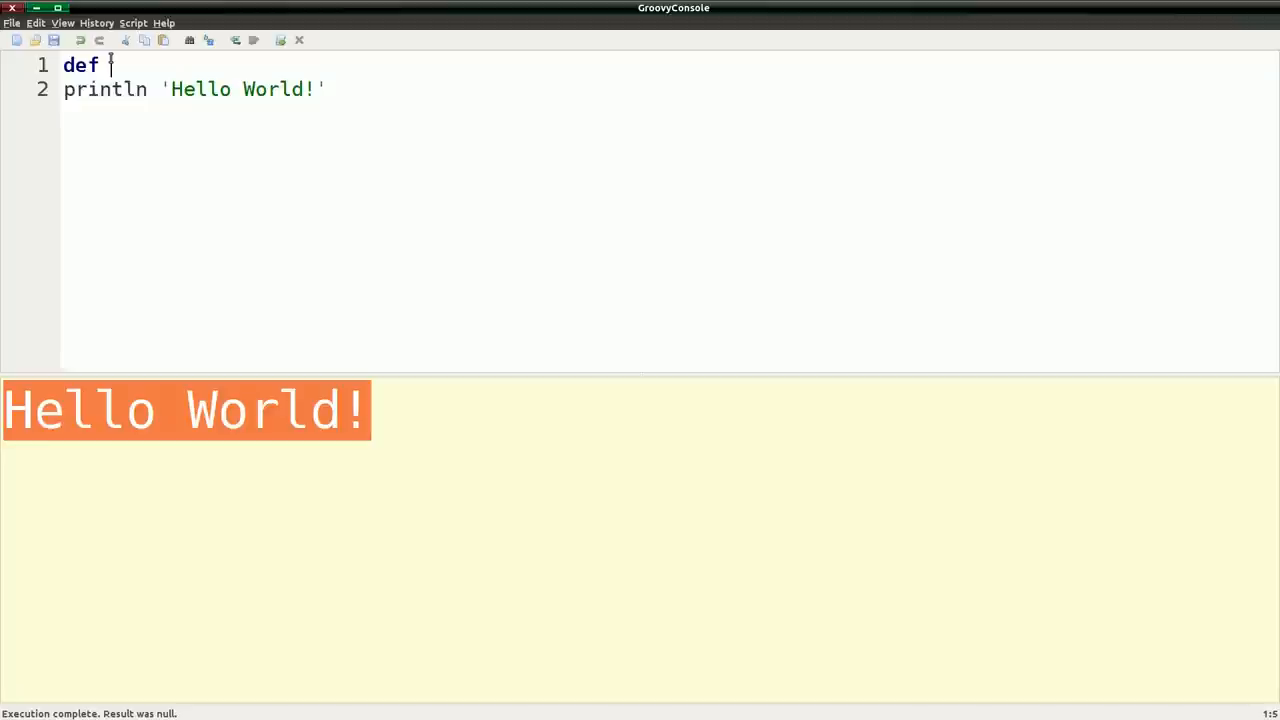
pyautogui.write('message =')
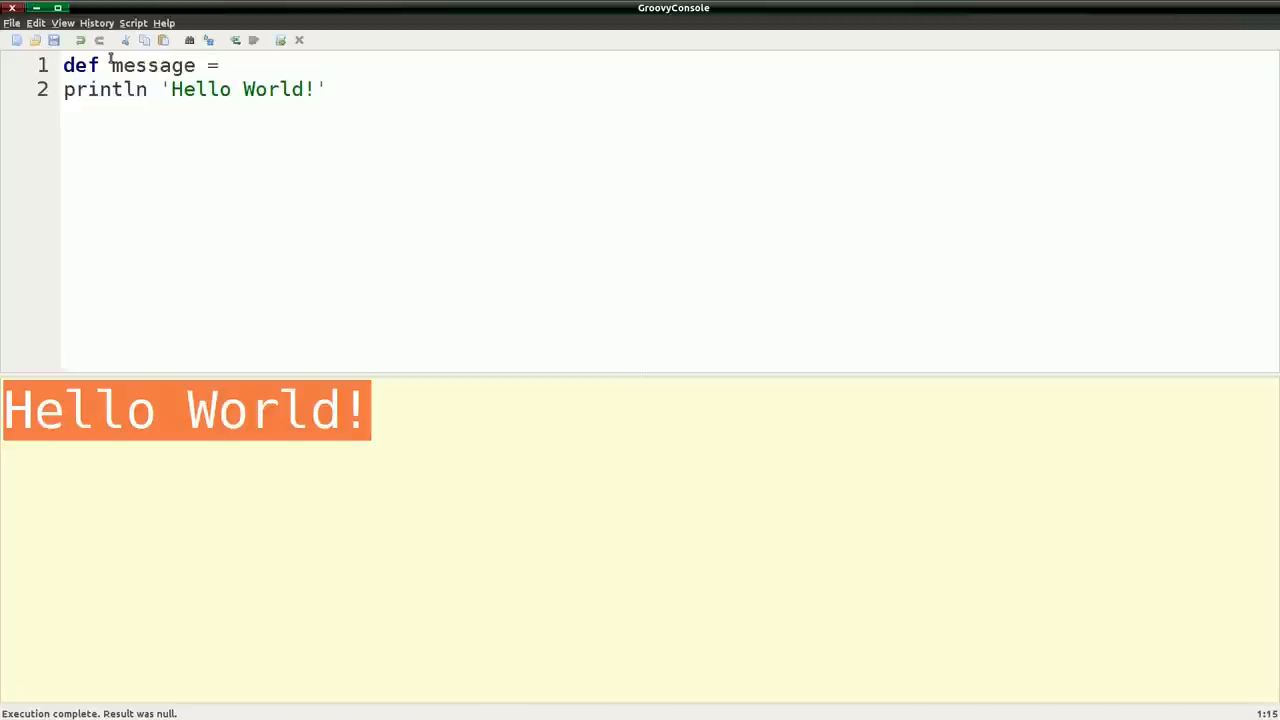
pyautogui.write("'")
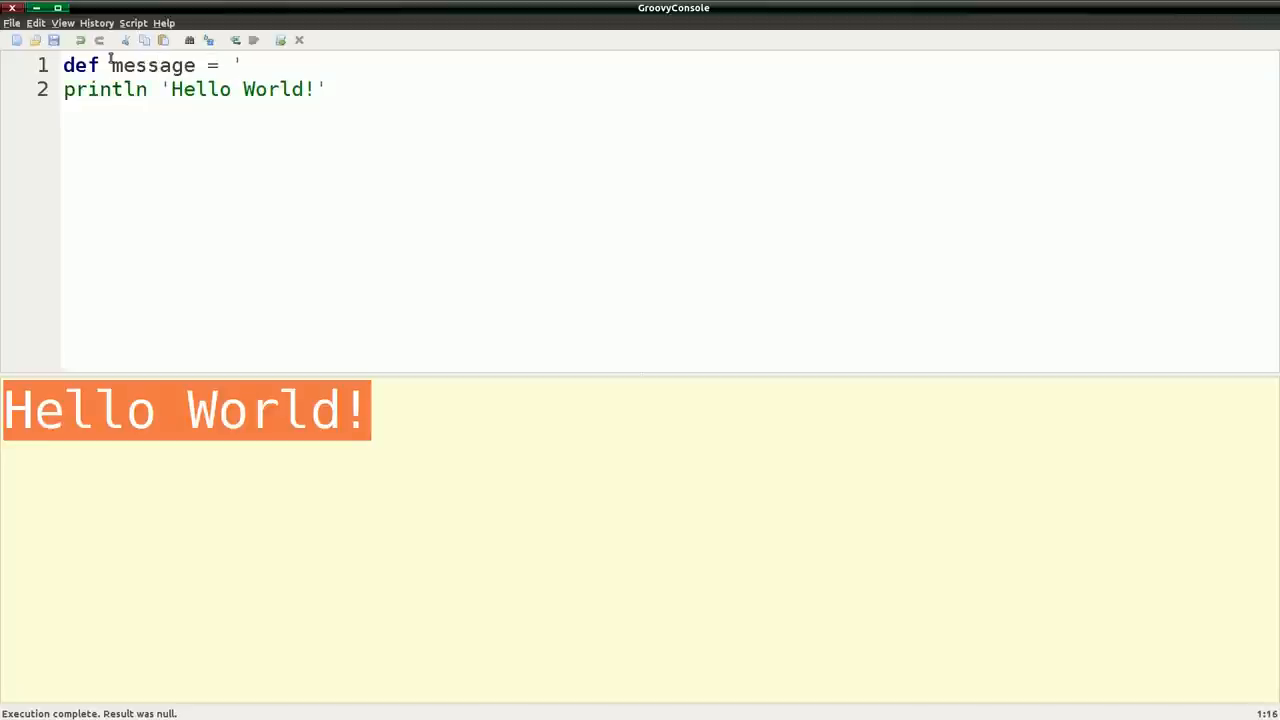
pyautogui.write('Hello W')
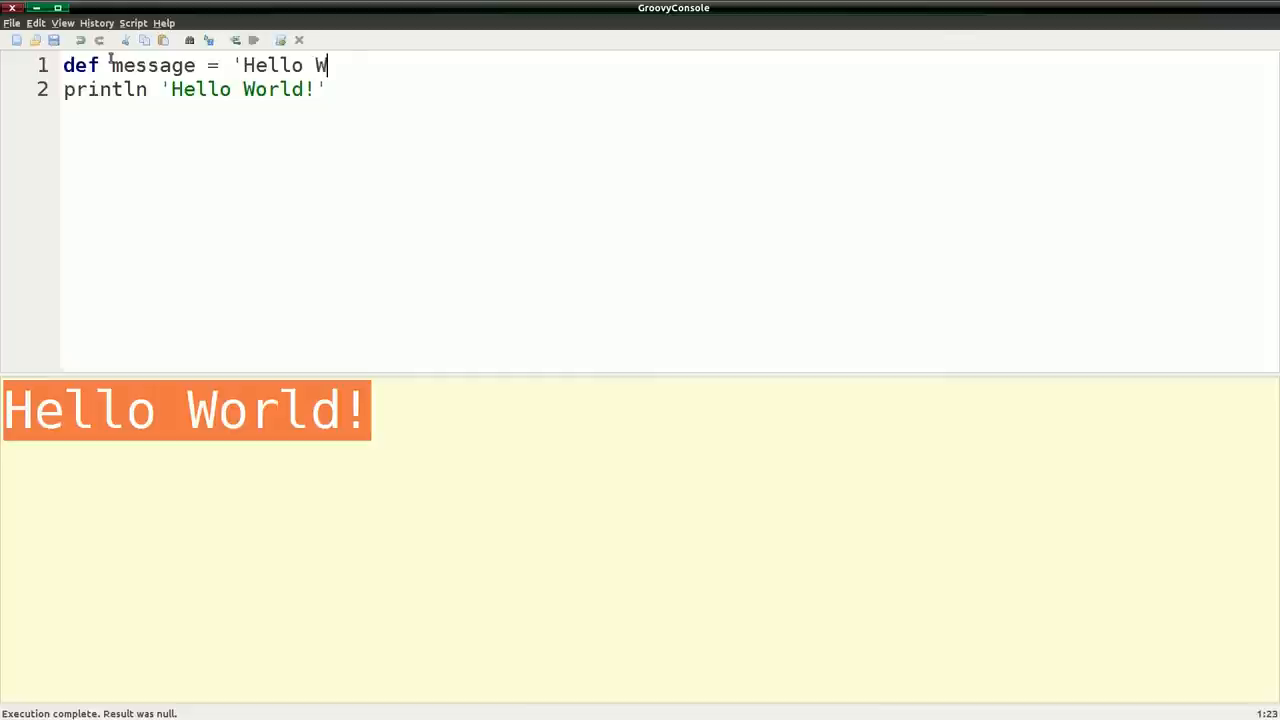
pyautogui.write('orld!')
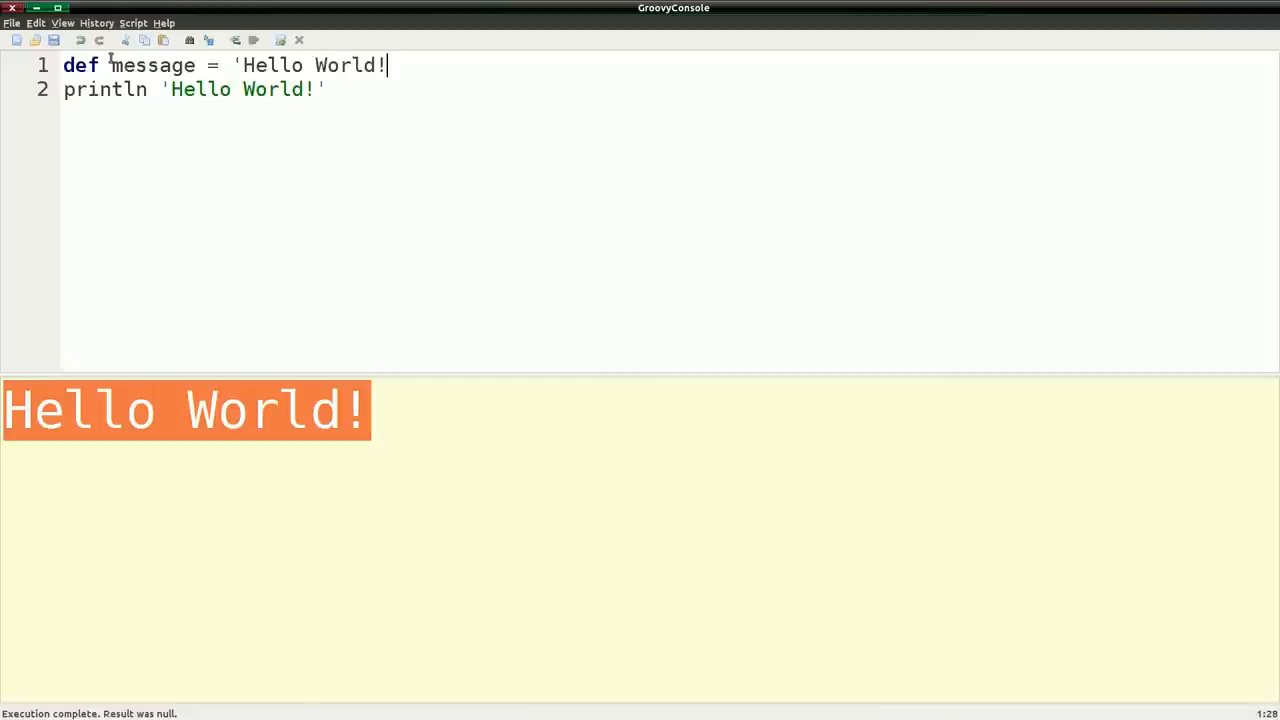
pyautogui.write("'")
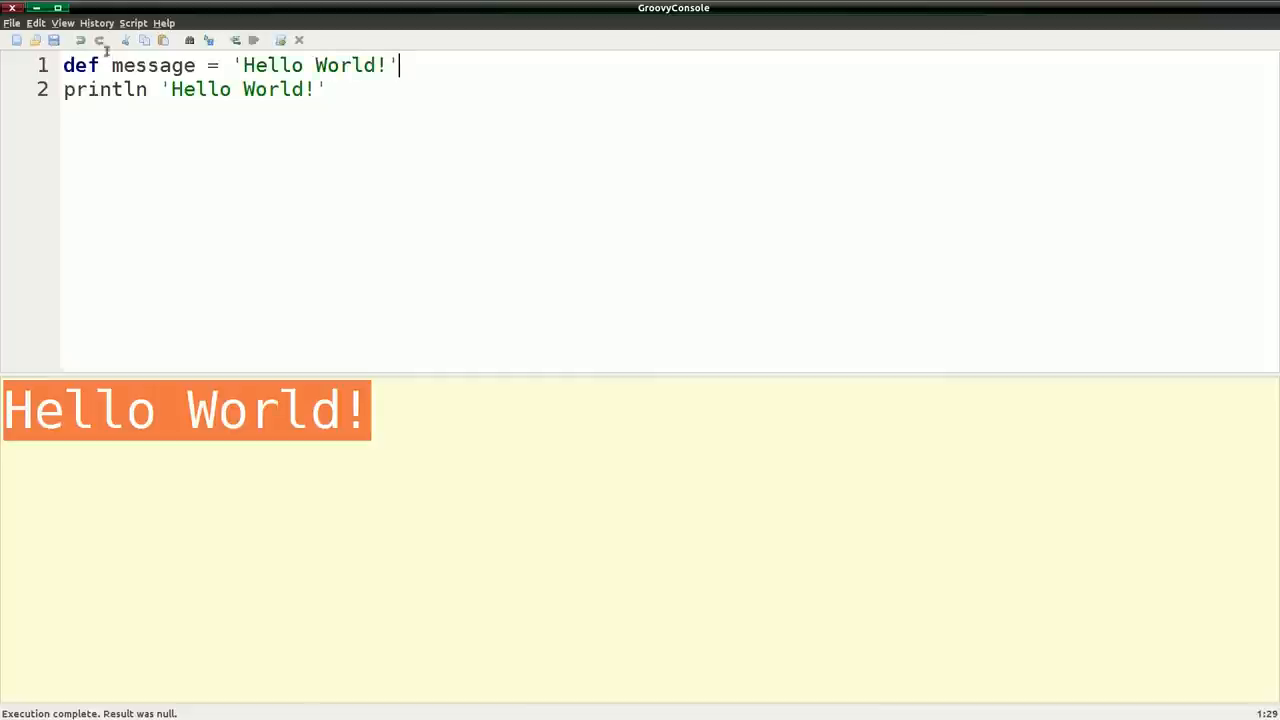
pyautogui.doubleClick(152, 65)
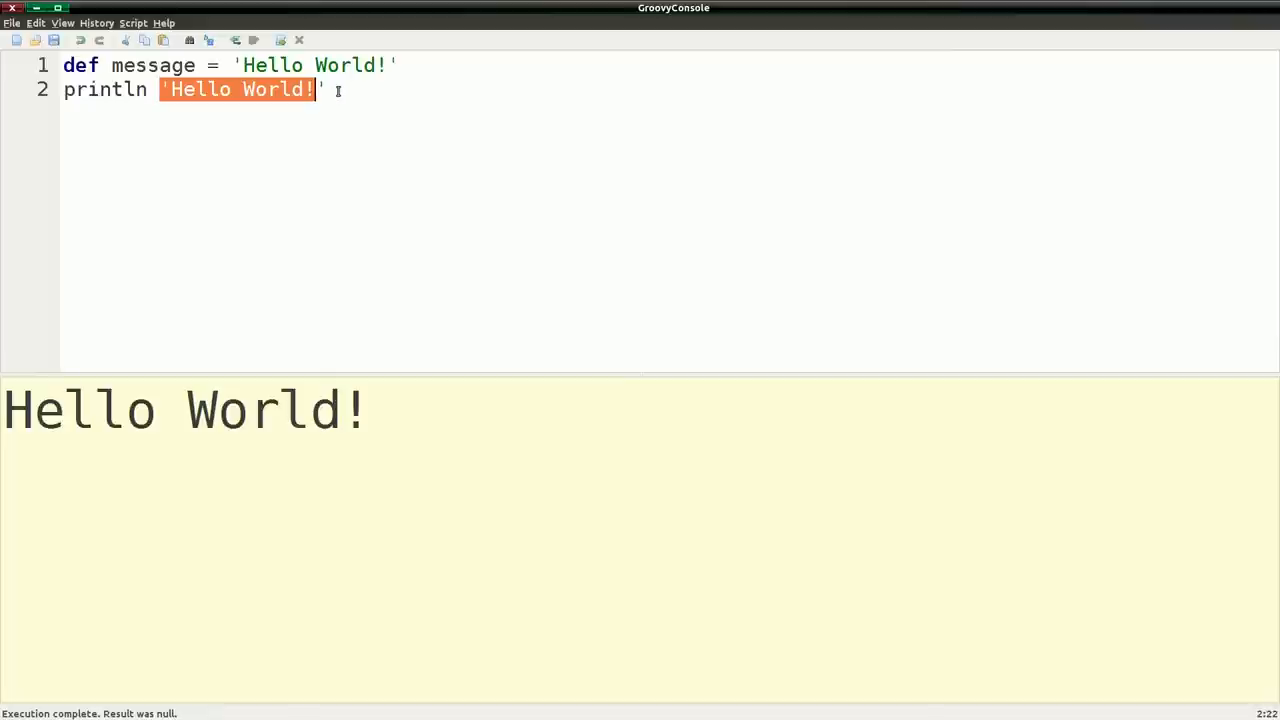
# - Make println print message and extend the value to 'Hello World!!!'
pyautogui.write('message')
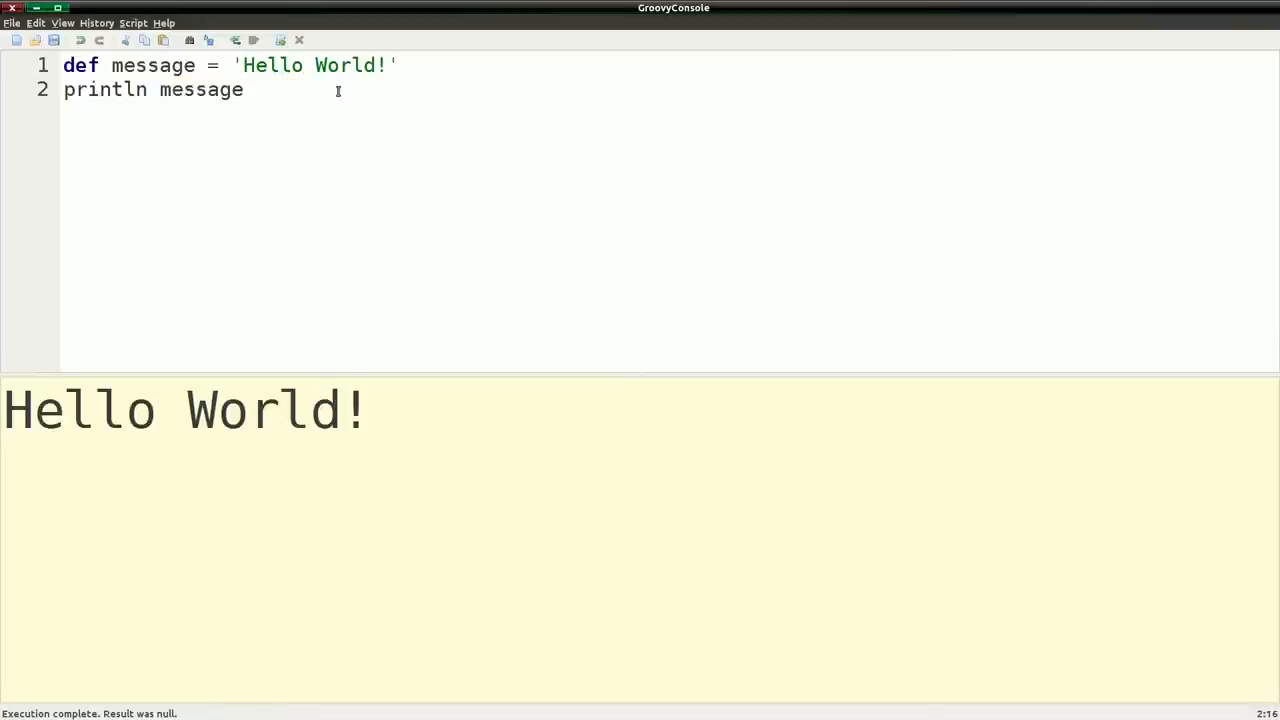
pyautogui.click(388, 65)
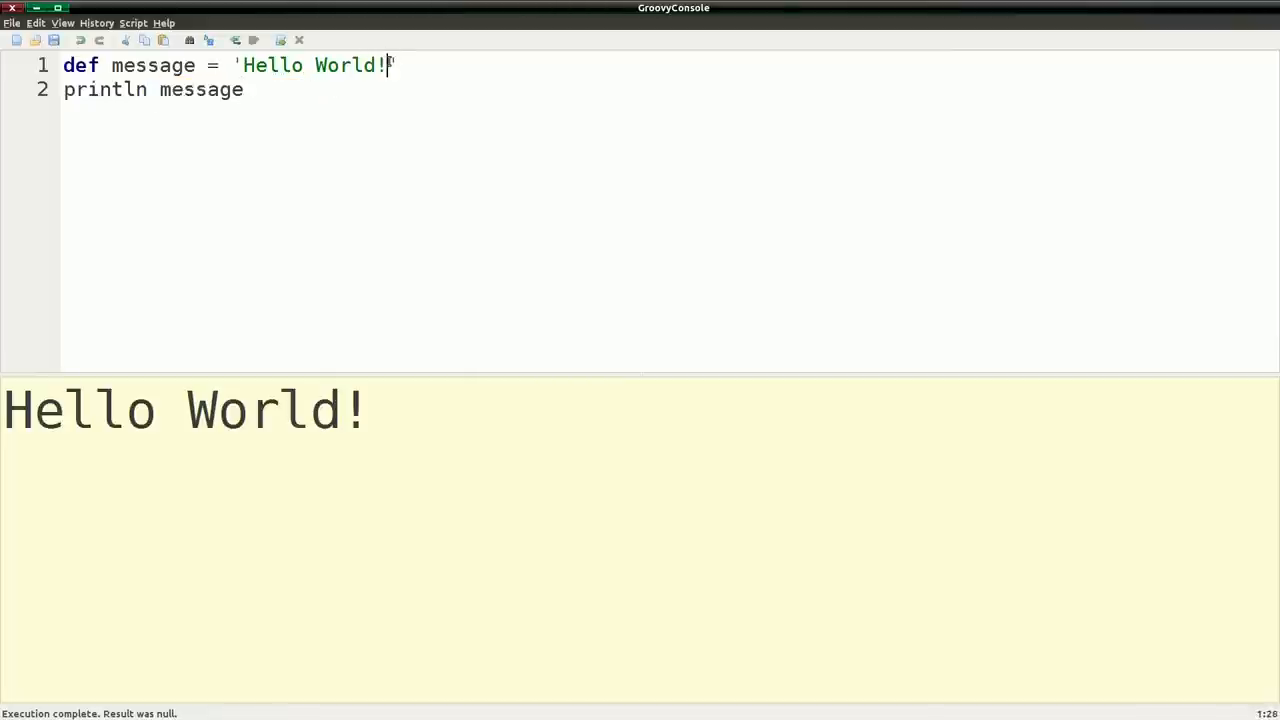
pyautogui.write('!!')
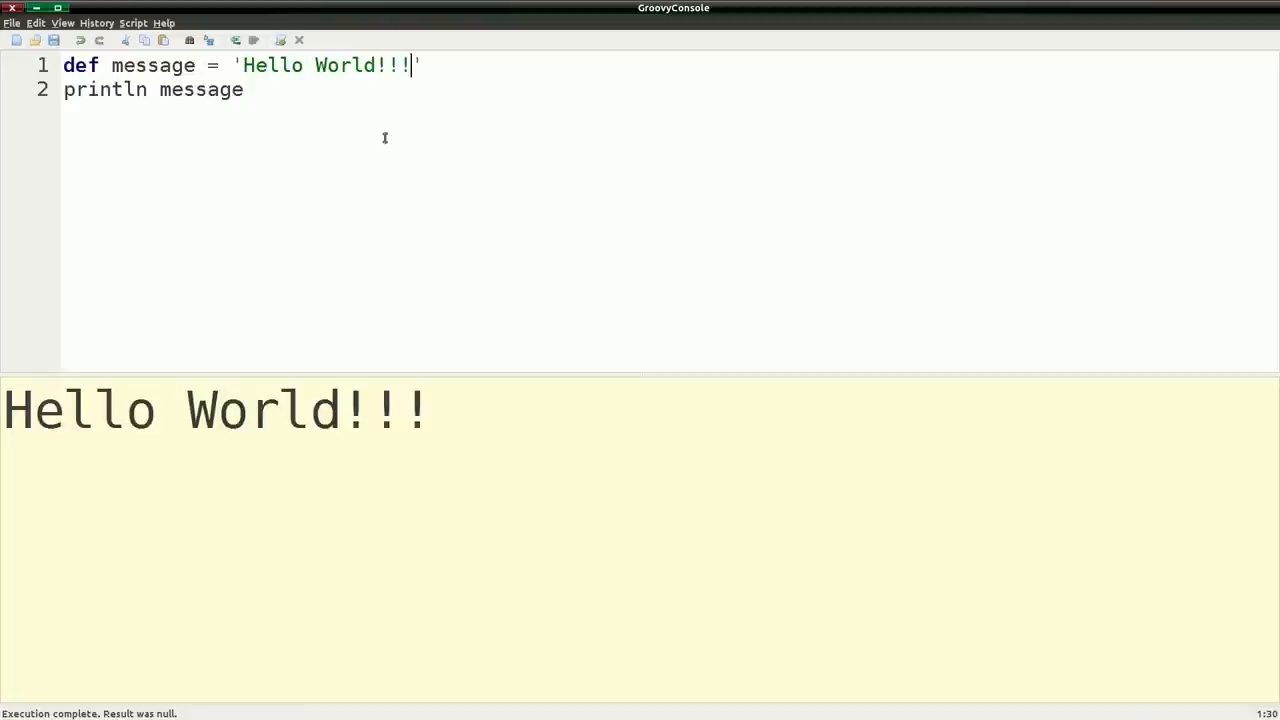
pyautogui.moveTo(199, 135)
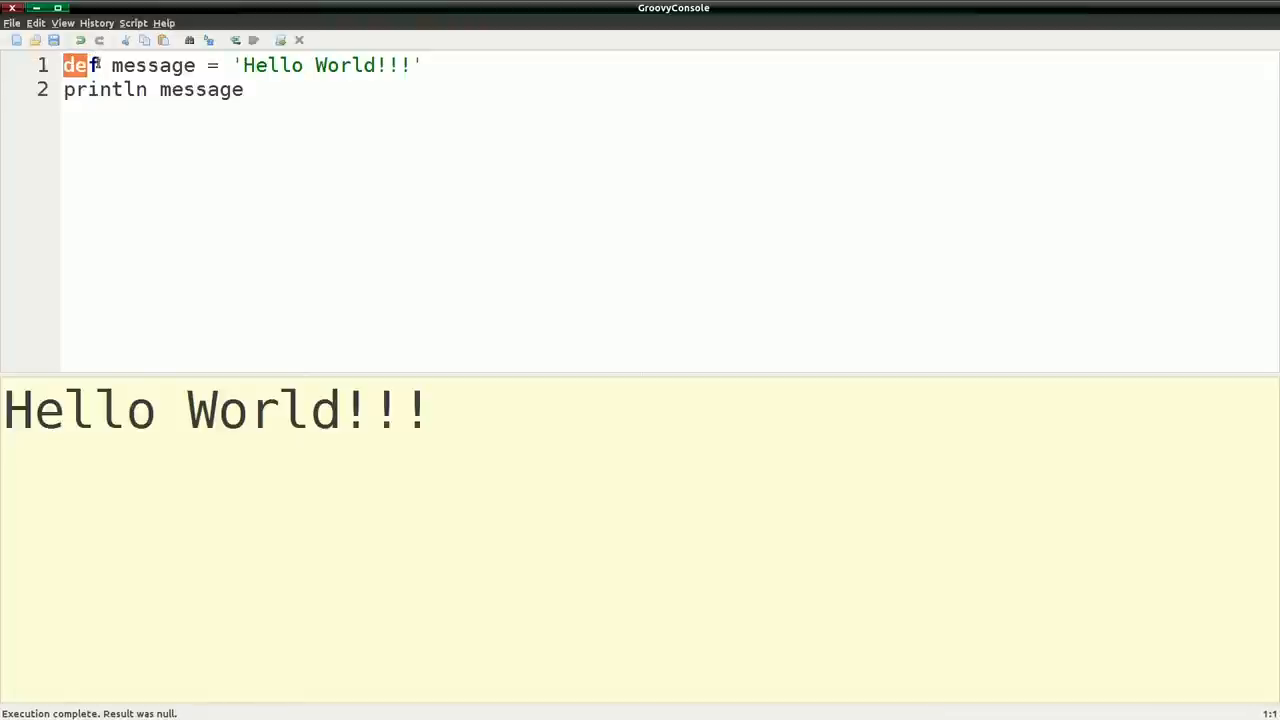
# - Change the message declaration from def to String
pyautogui.write('S')
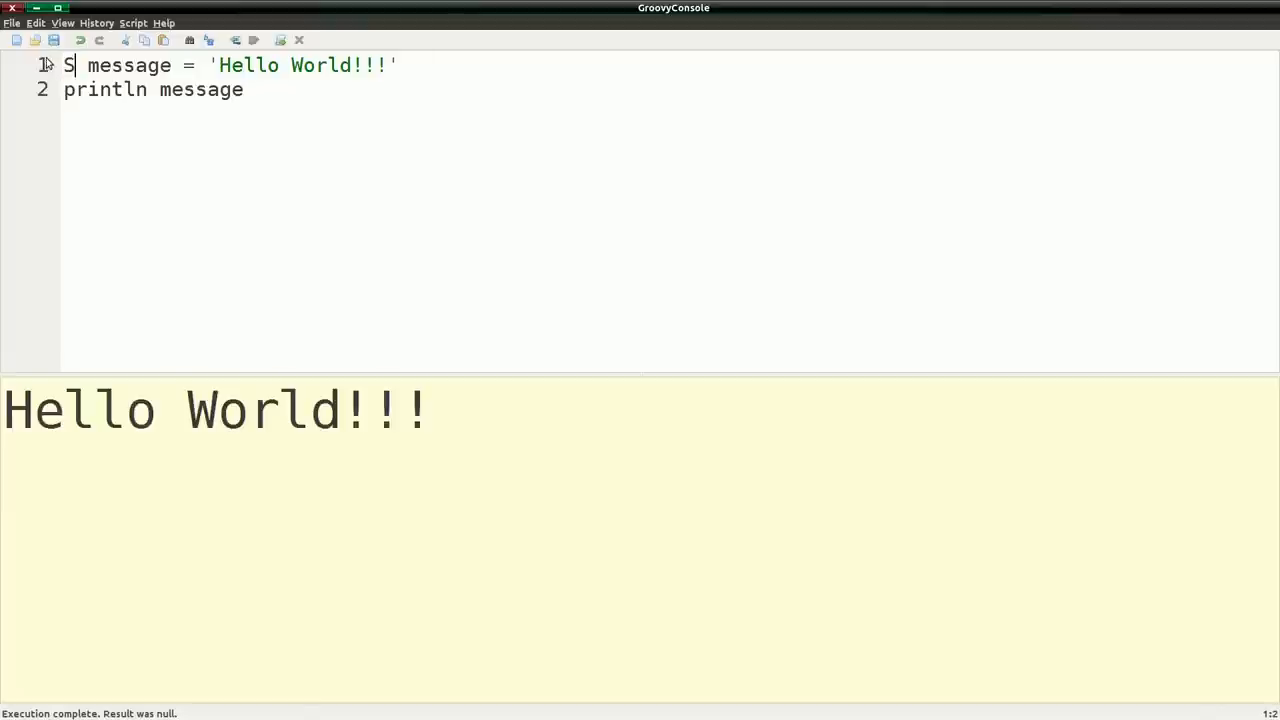
pyautogui.write('tring')
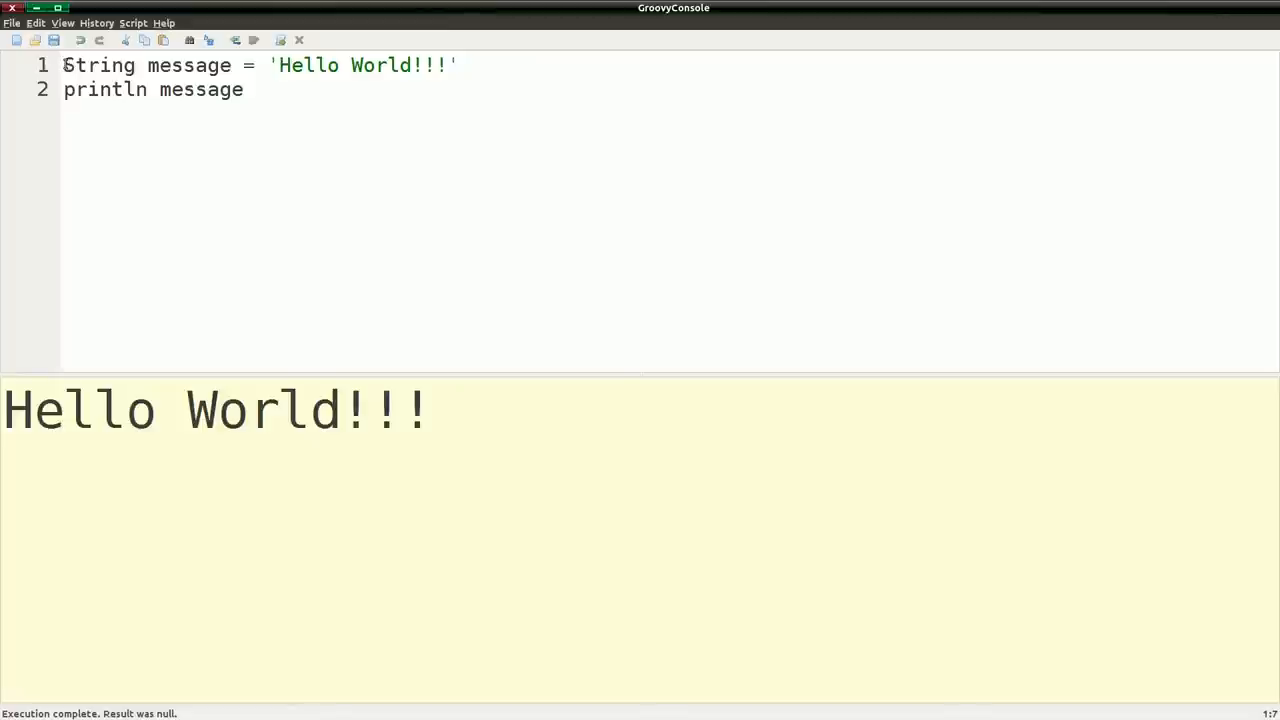
# - Declare message as int with value 9, then begin retyping String as its type
pyautogui.doubleClick(98, 65)
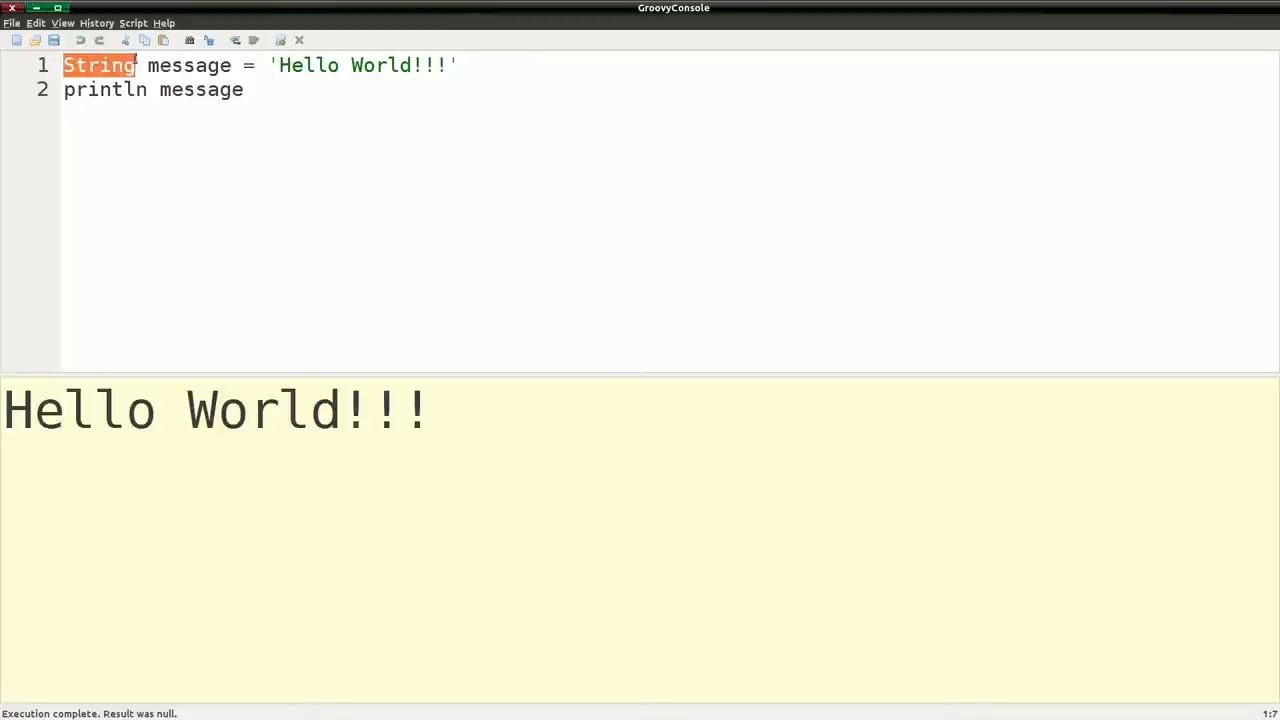
pyautogui.write('i')
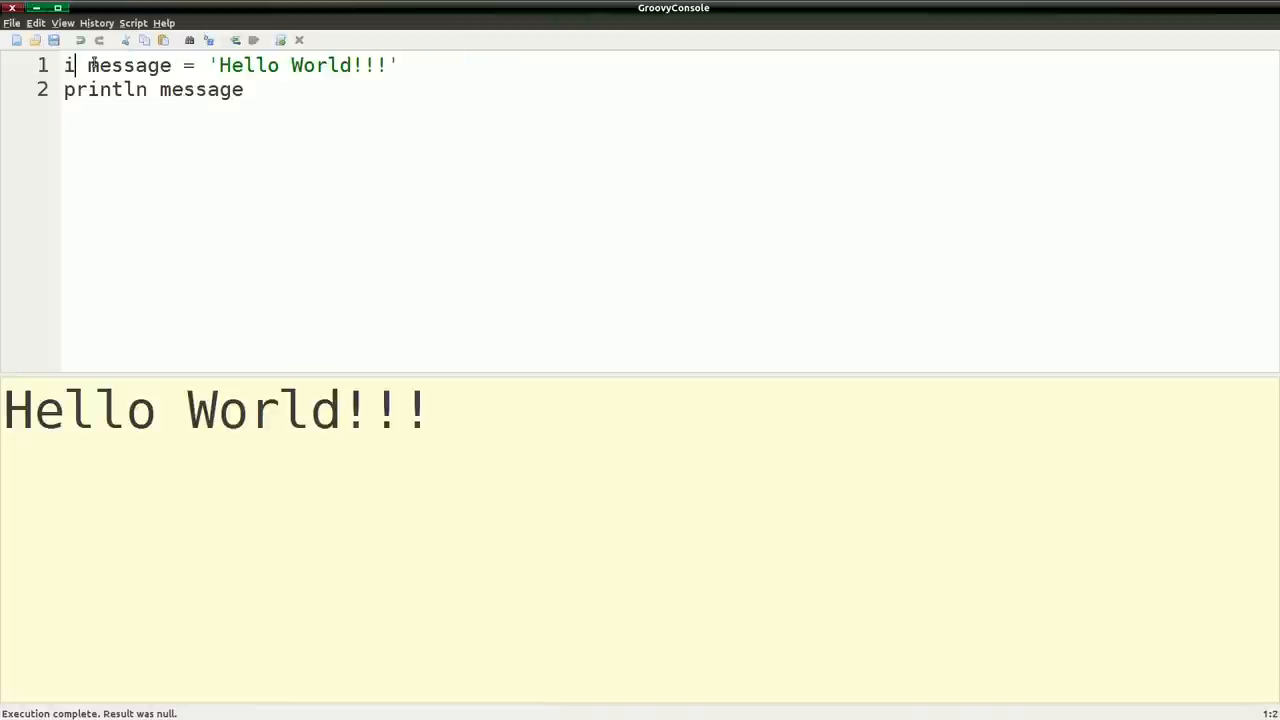
pyautogui.write('nt')
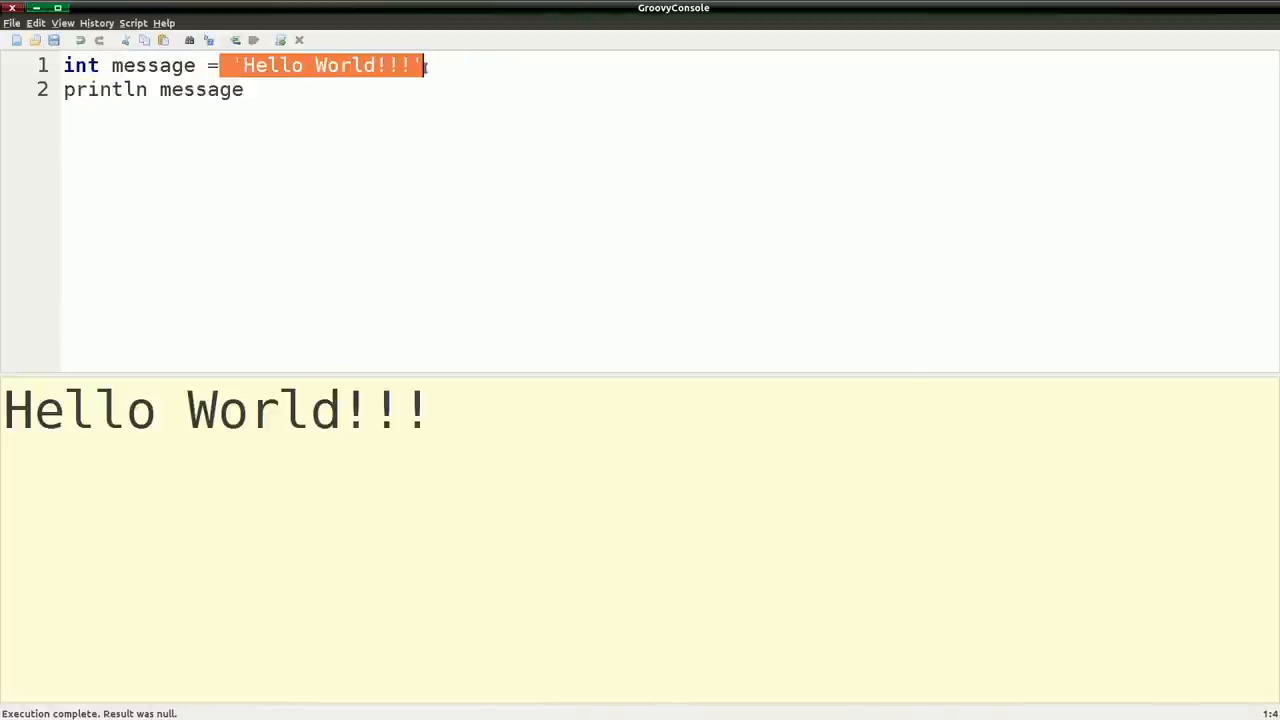
pyautogui.write('9')
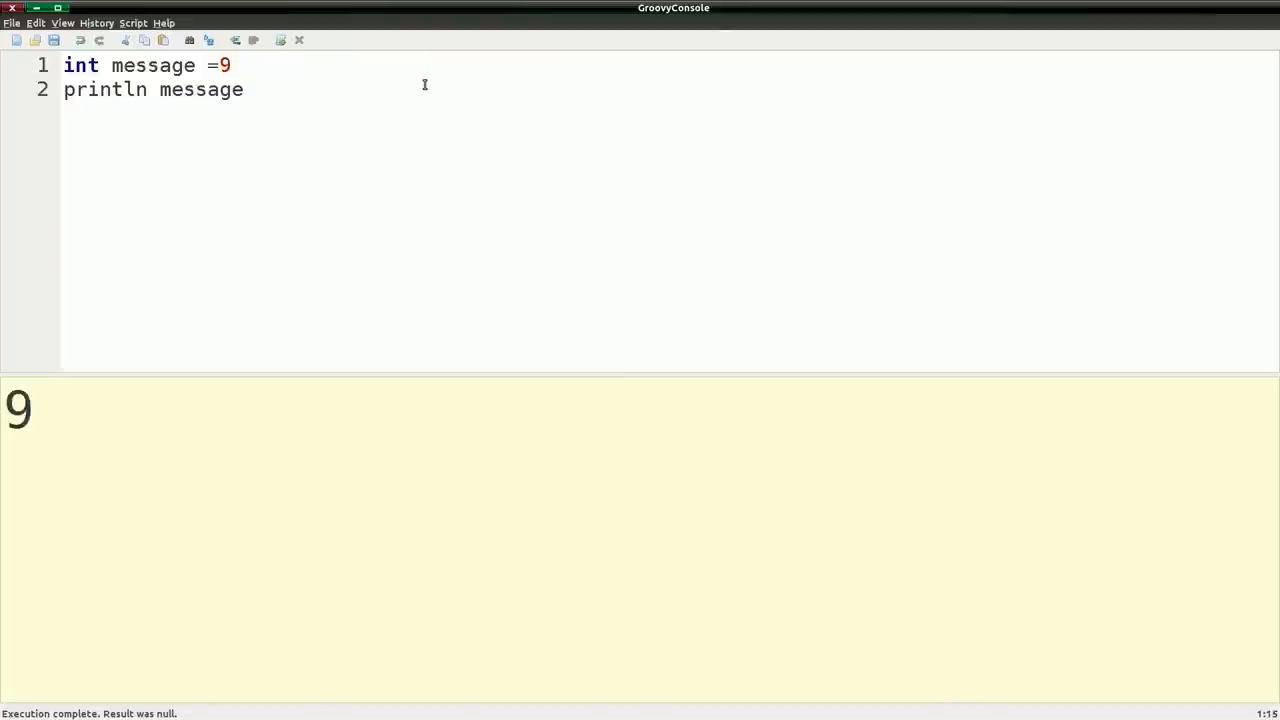
pyautogui.moveTo(184, 75)
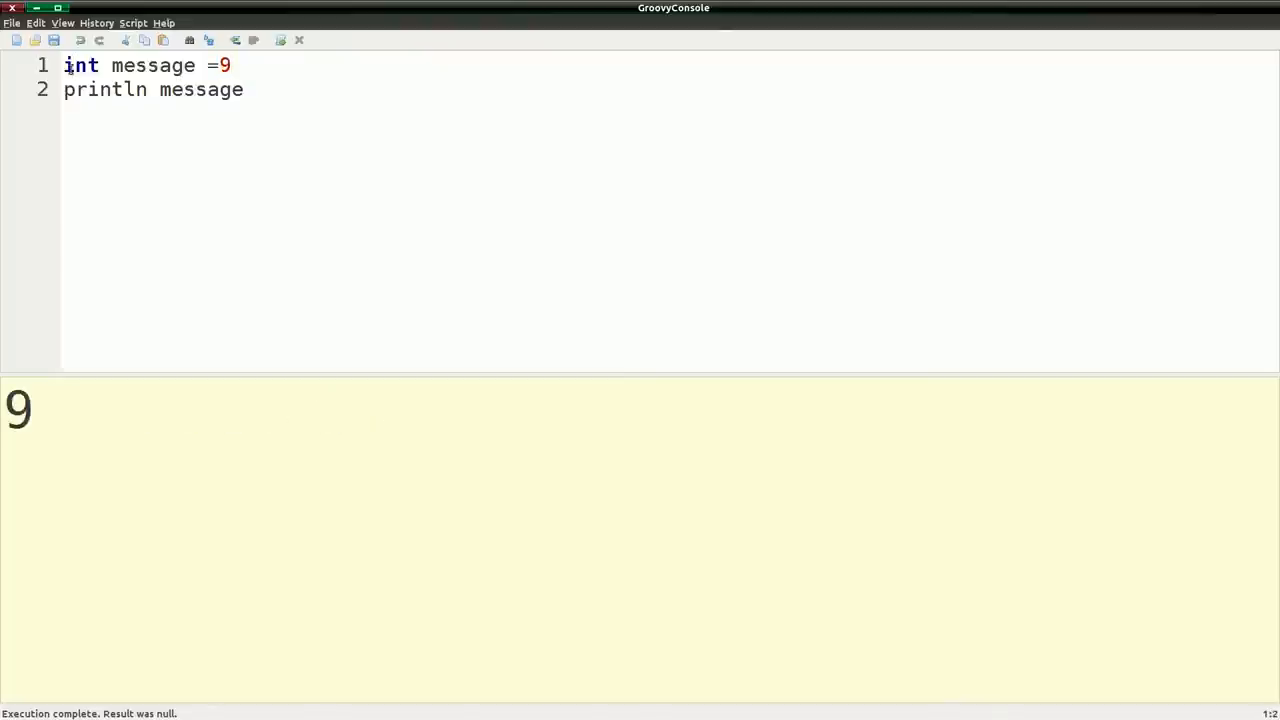
pyautogui.write('S')
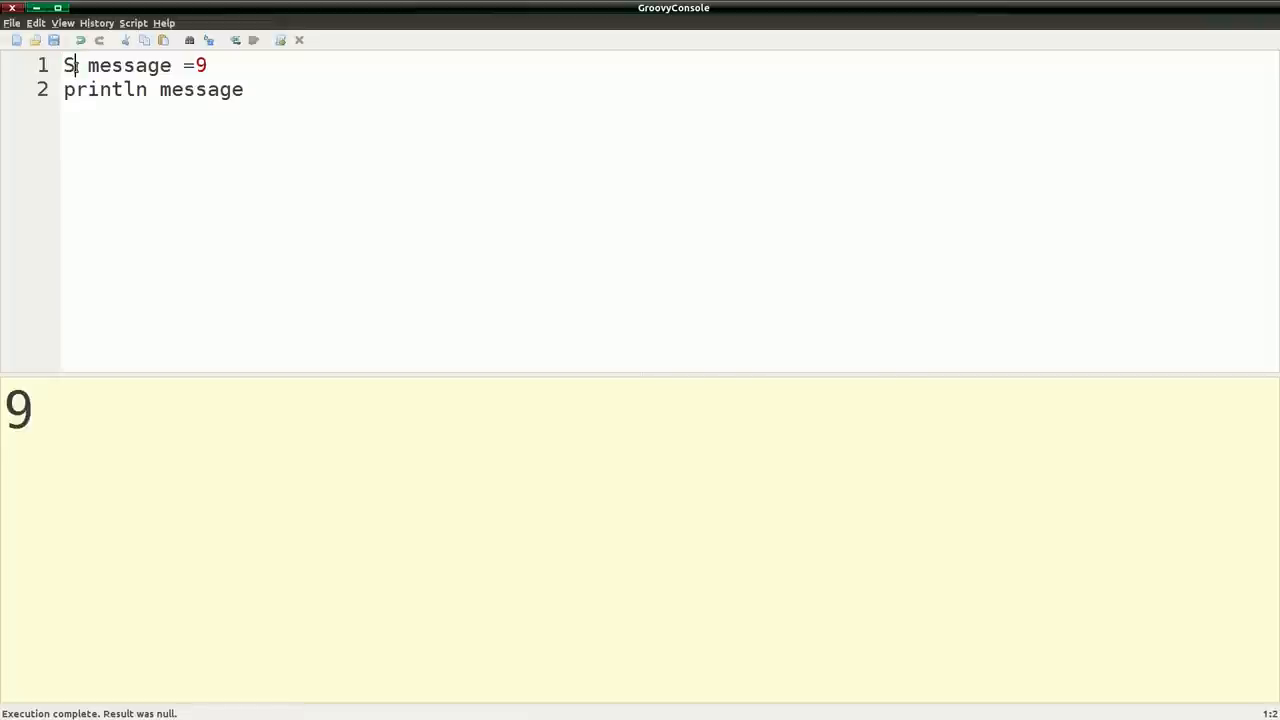
pyautogui.write('tring')
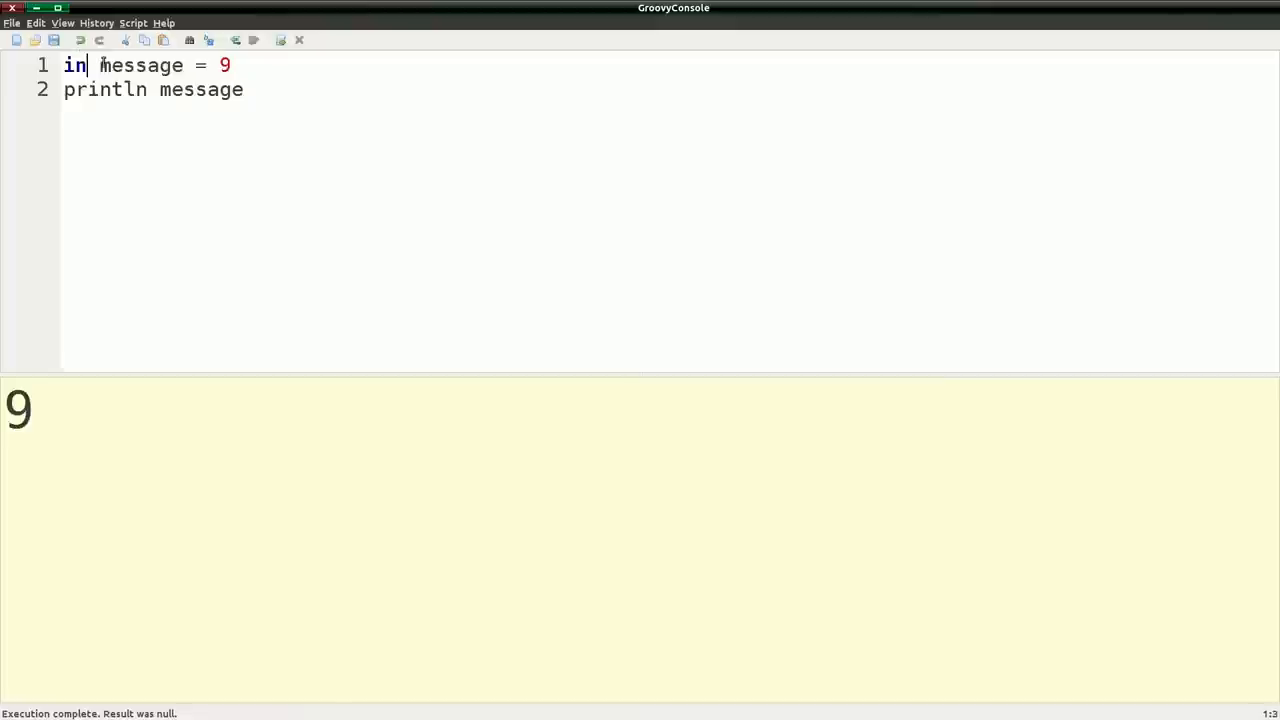
pyautogui.write('t')
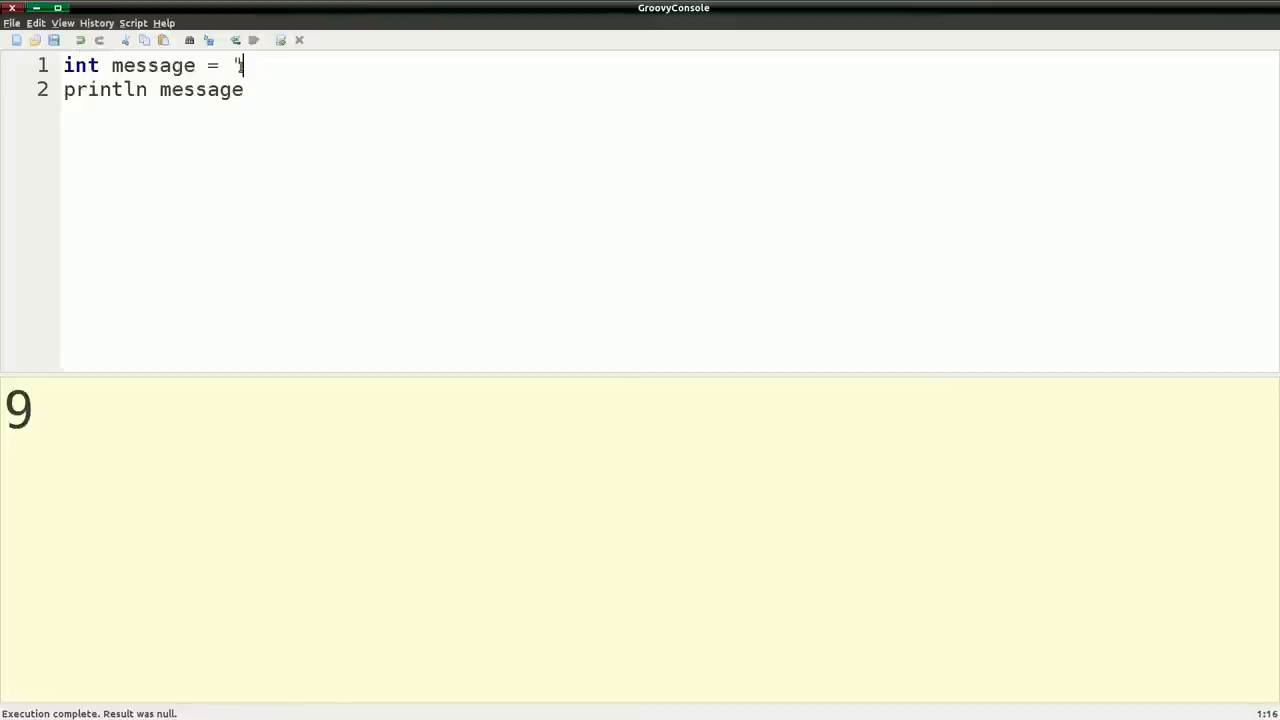
pyautogui.write('some')
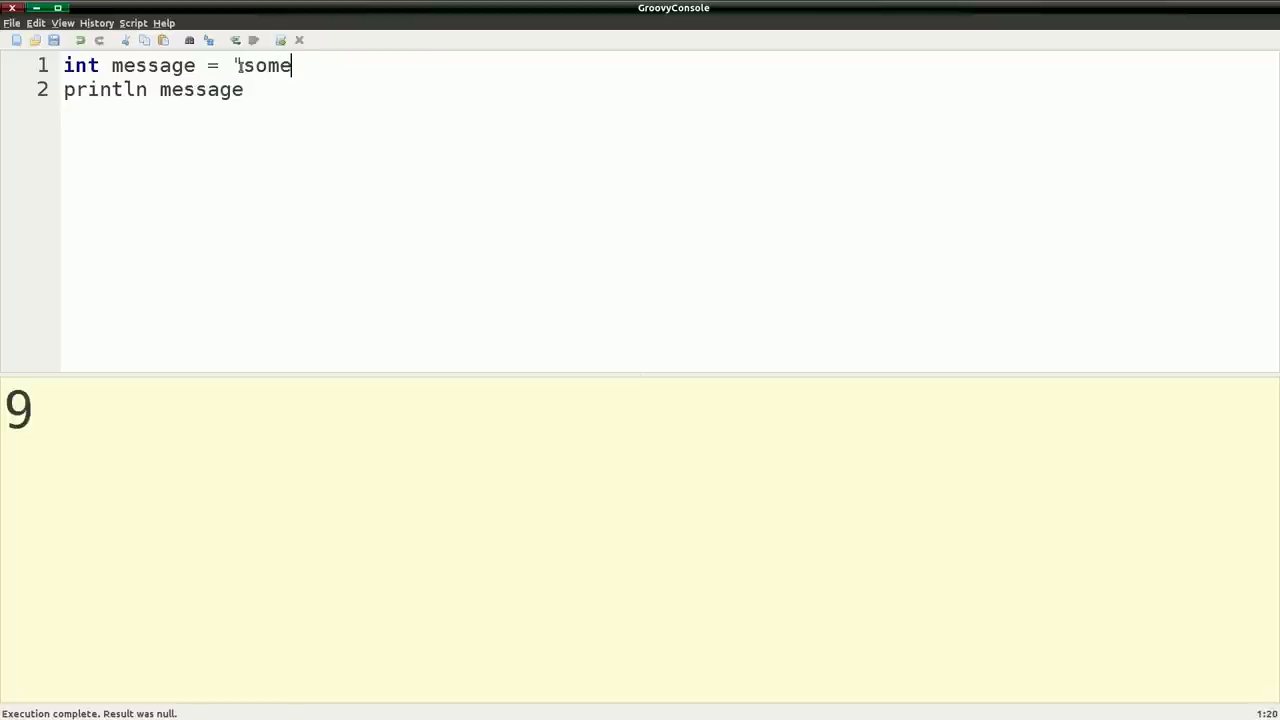
pyautogui.write('text"')
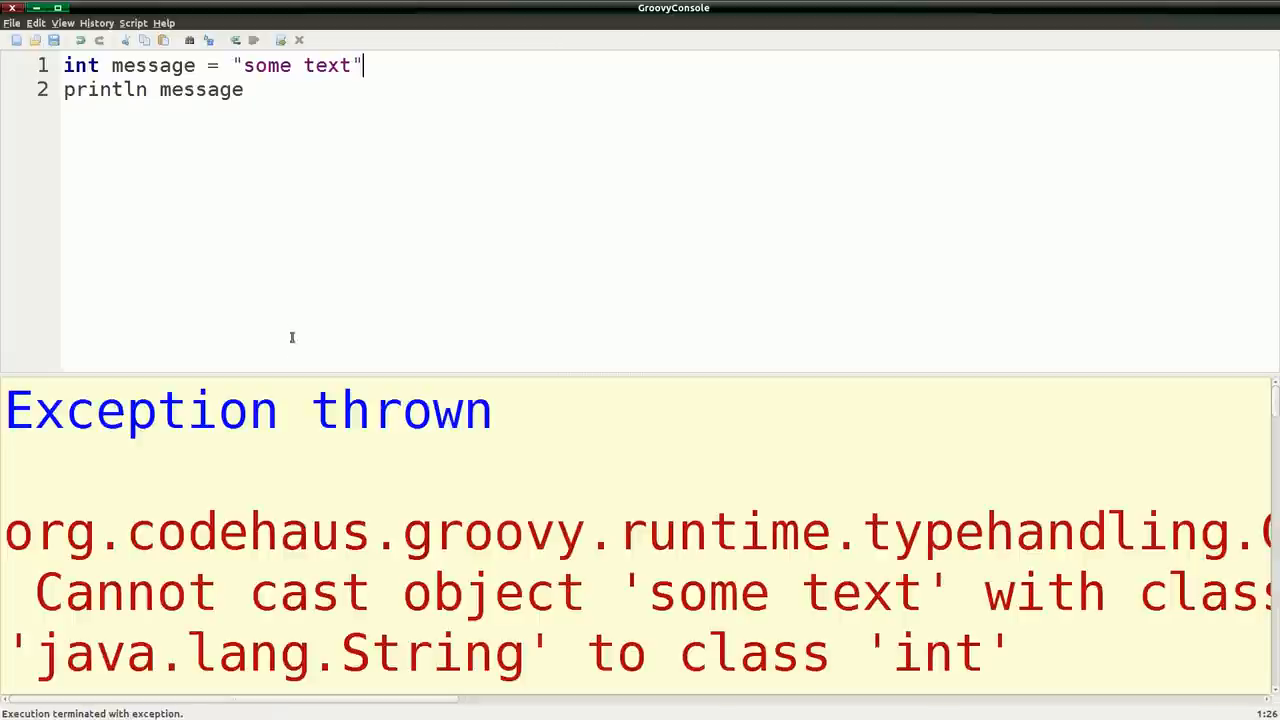
pyautogui.moveTo(222, 403)
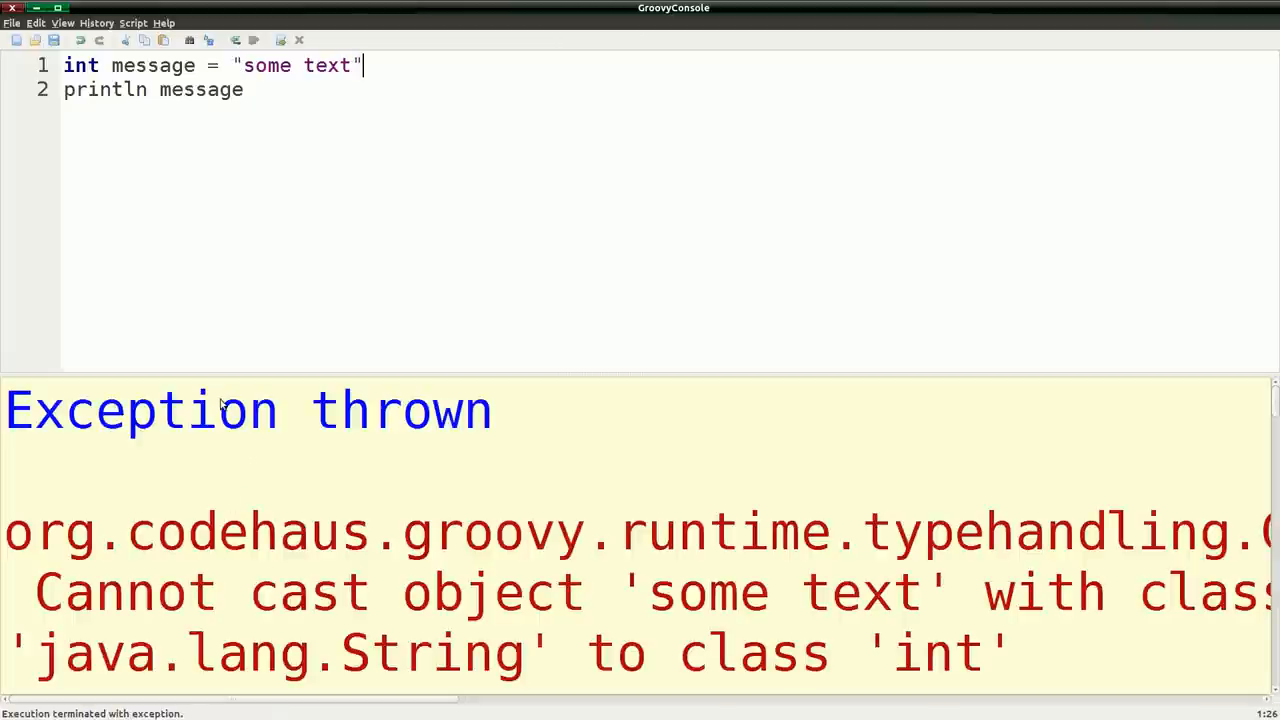
pyautogui.moveTo(240, 510)
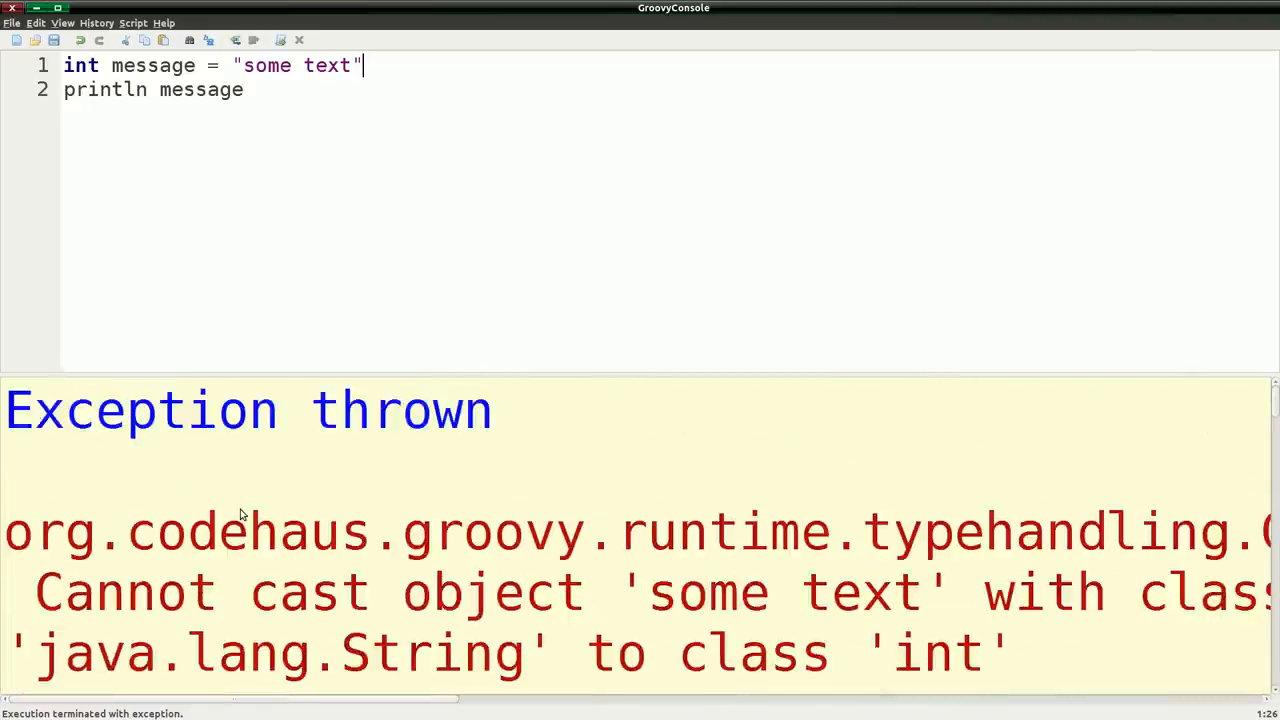
pyautogui.scroll(-3)
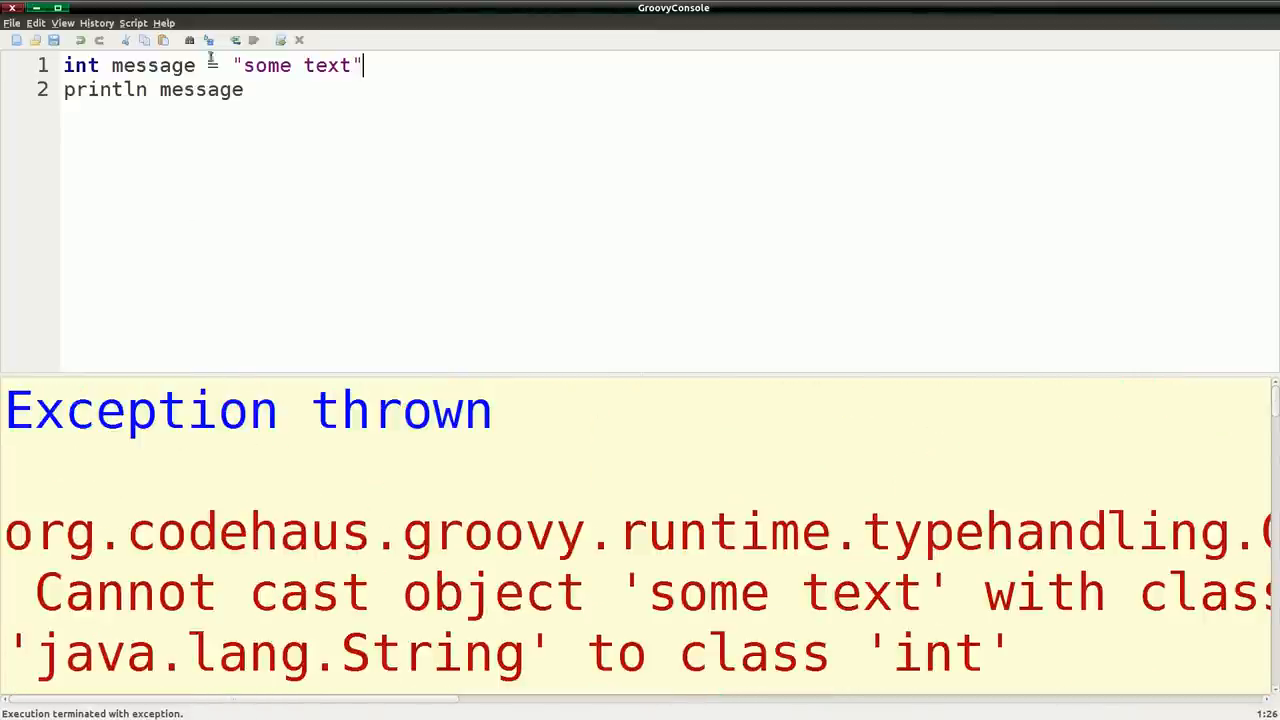
pyautogui.click(133, 22)
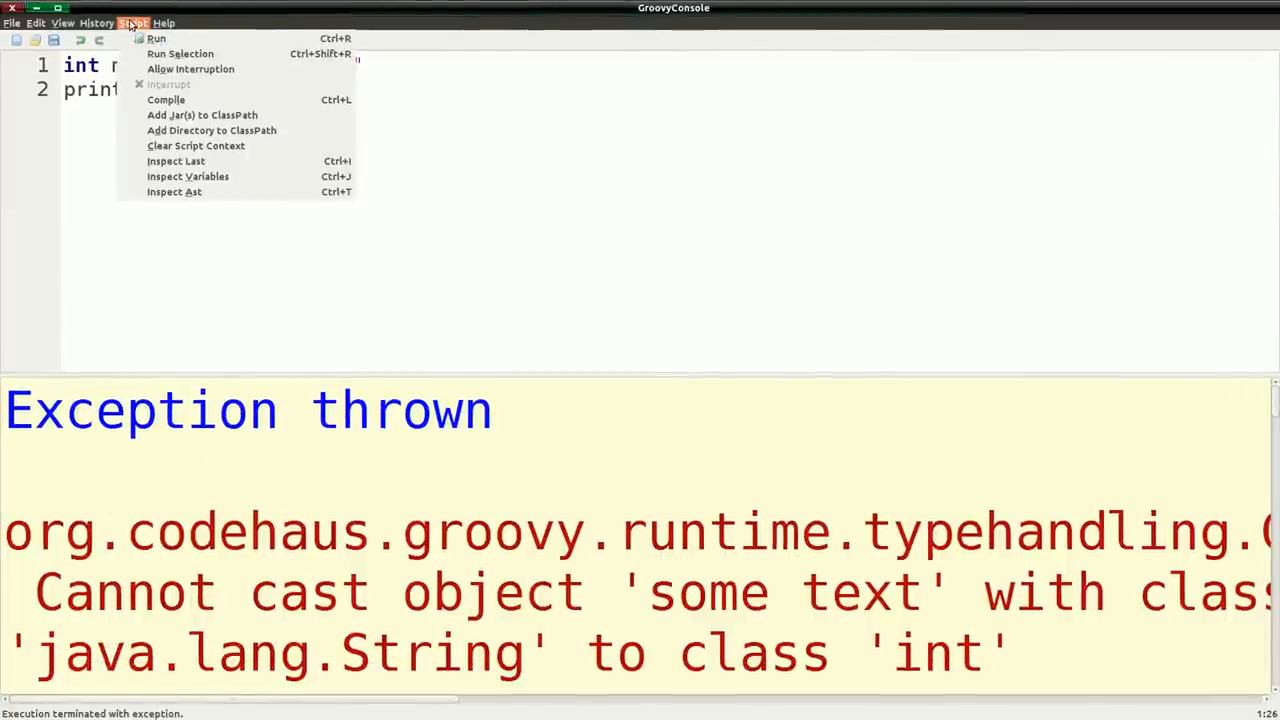
pyautogui.click(62, 22)
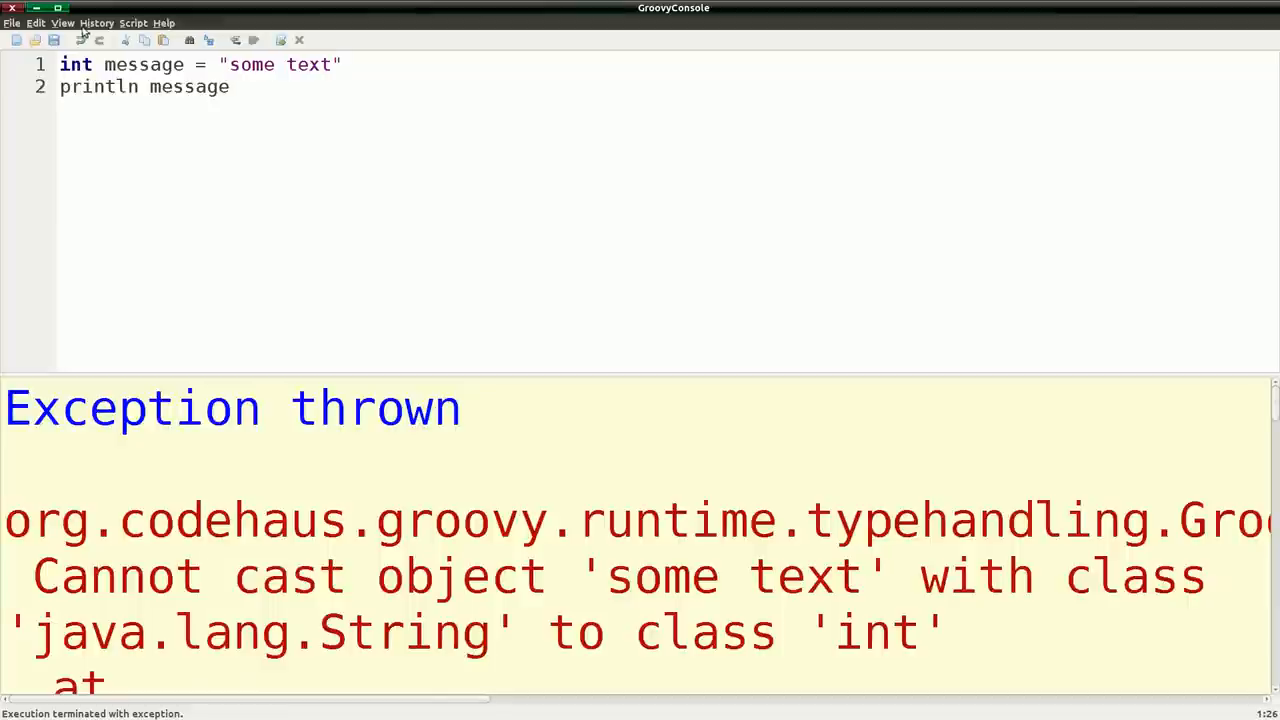
pyautogui.click(62, 22)
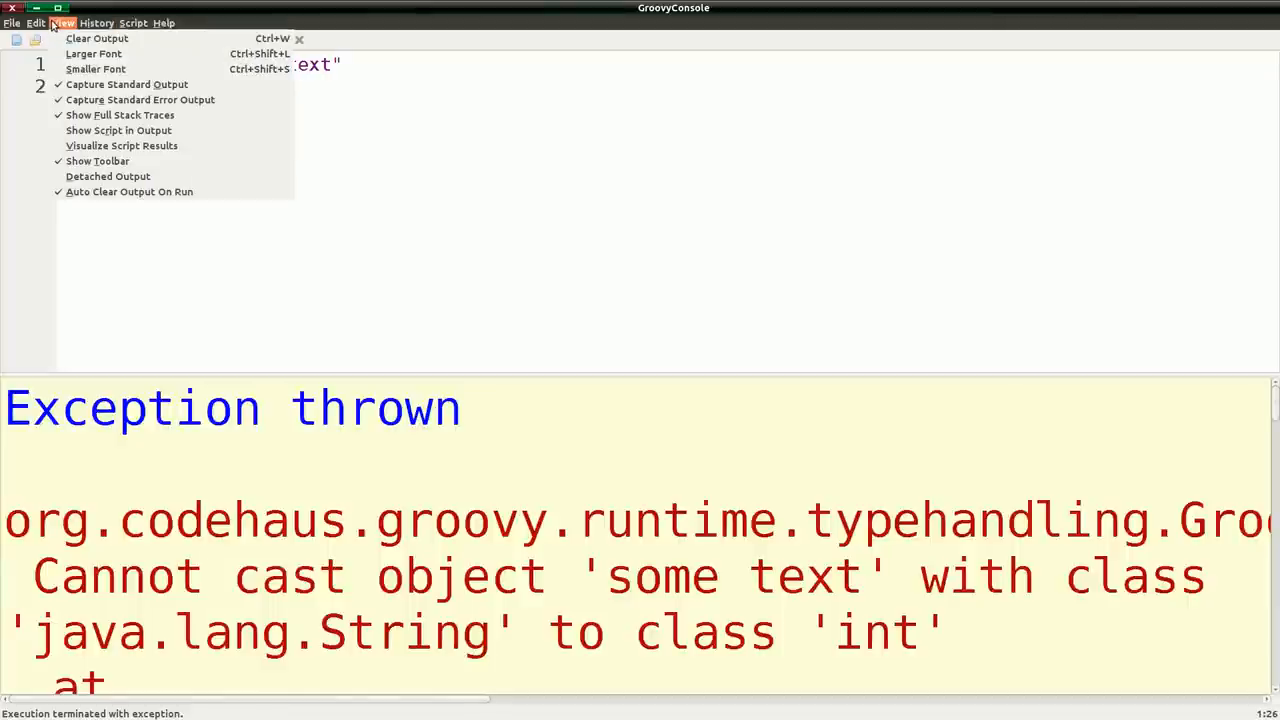
pyautogui.click(97, 22)
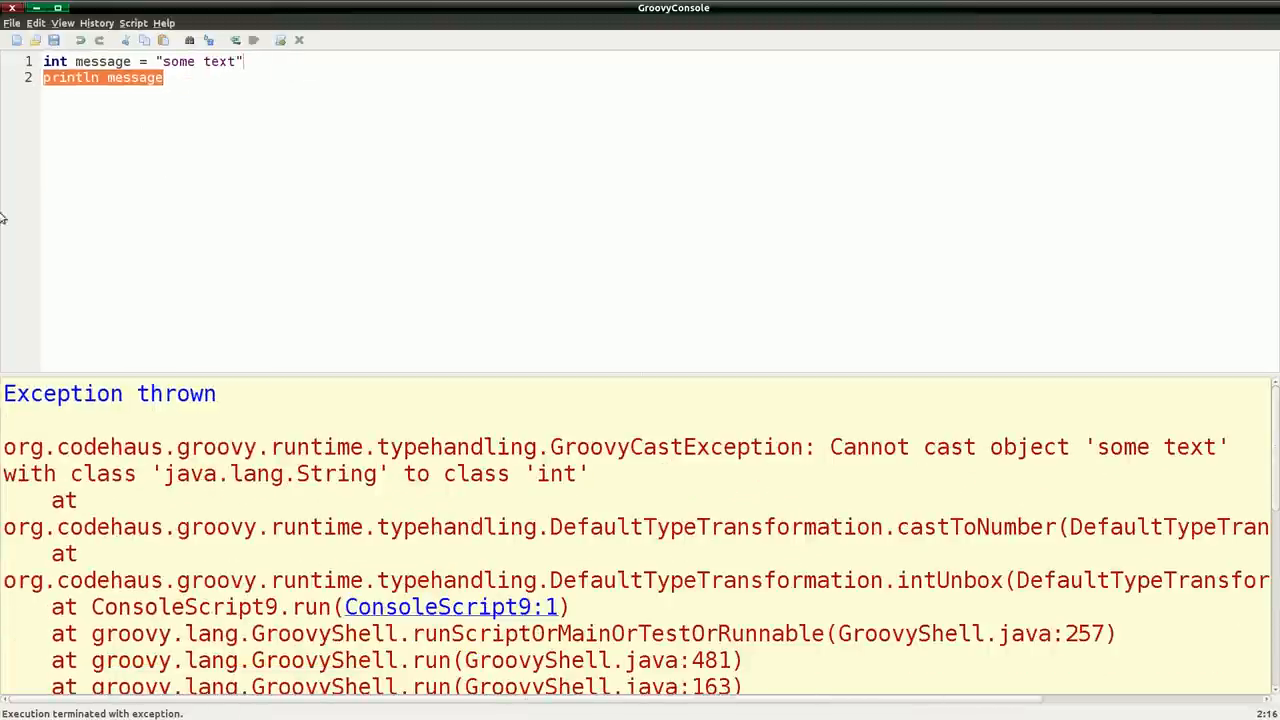
pyautogui.moveTo(538, 474)
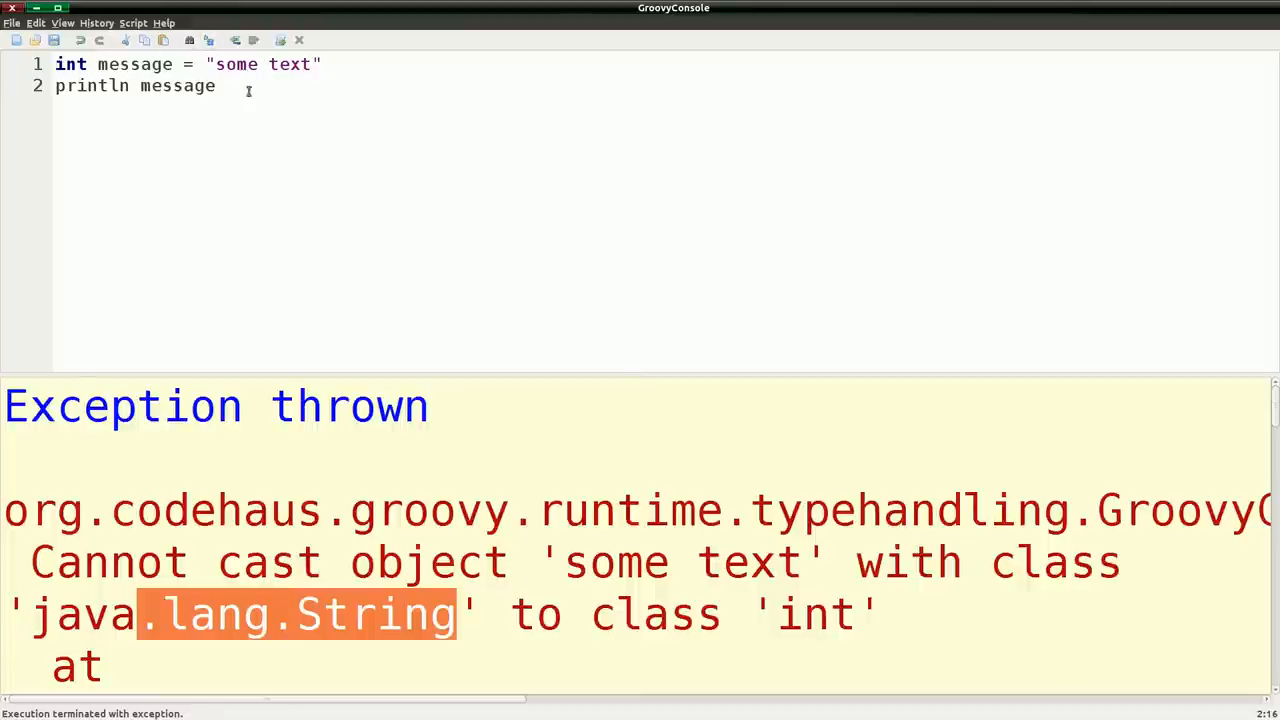
pyautogui.click(262, 64)
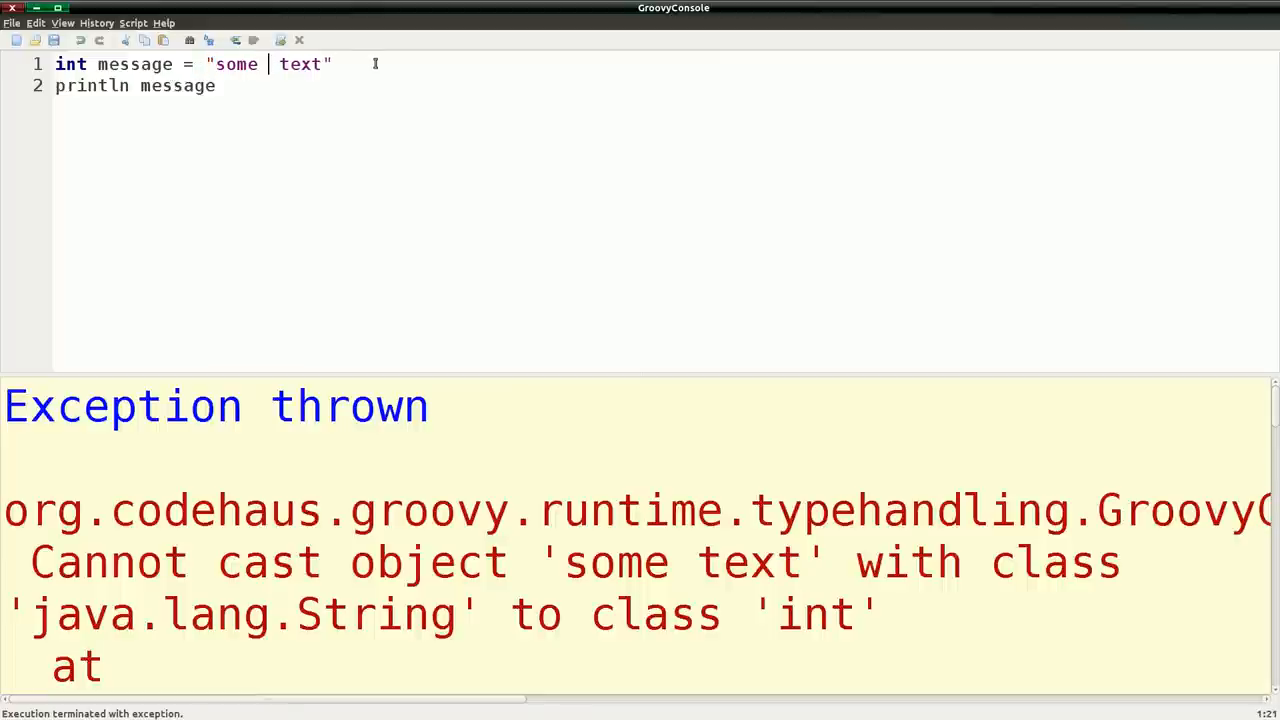
# - Write def times = 8 and String message = "how many times $times"
pyautogui.write('$')
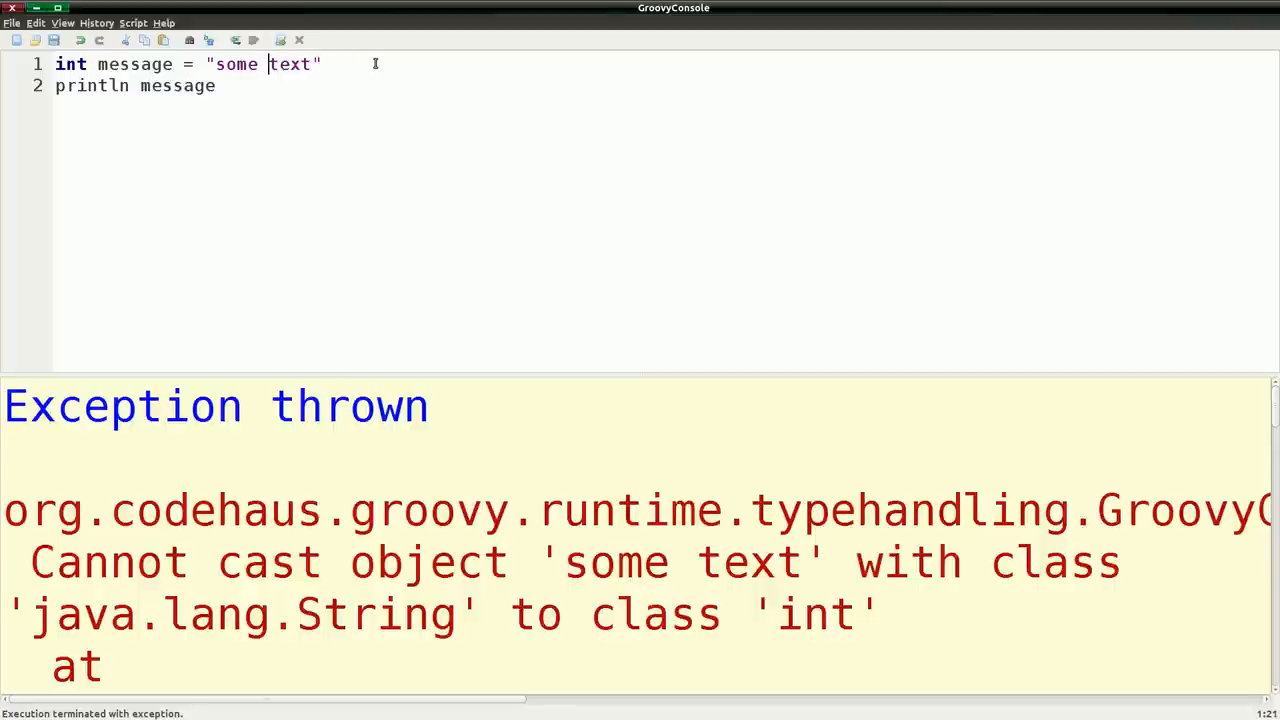
pyautogui.write('" "')
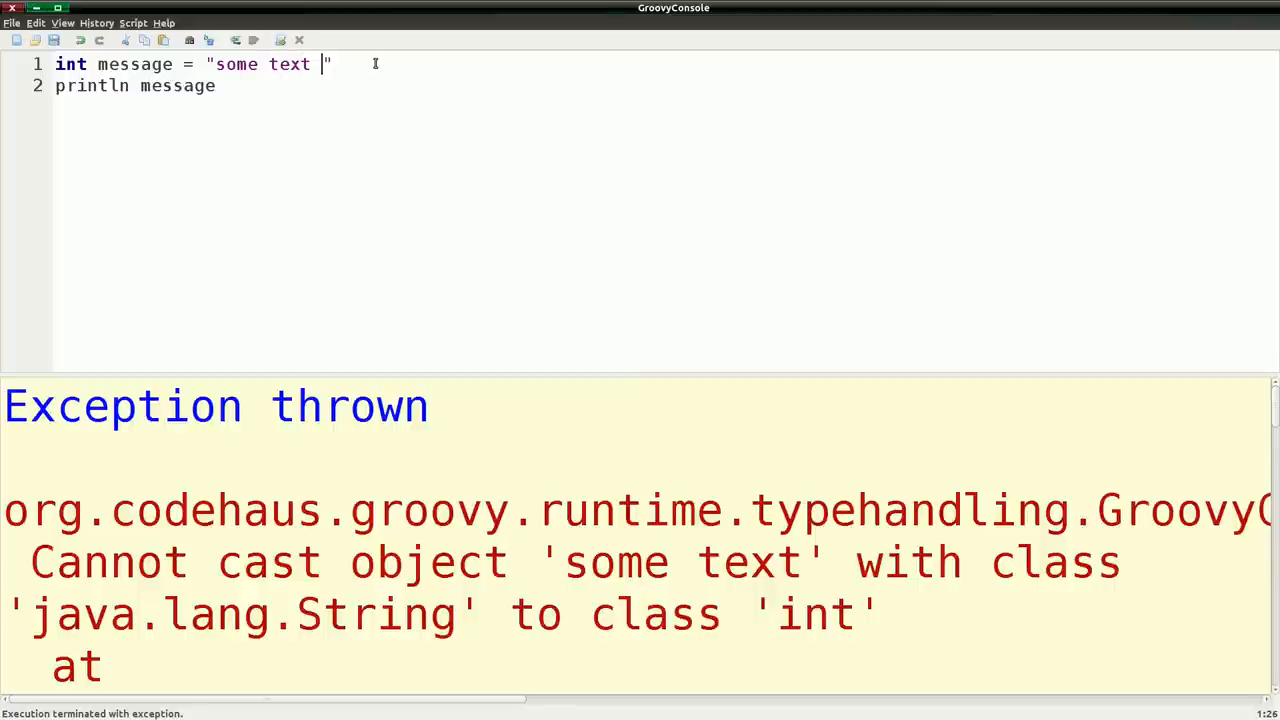
pyautogui.write('times')
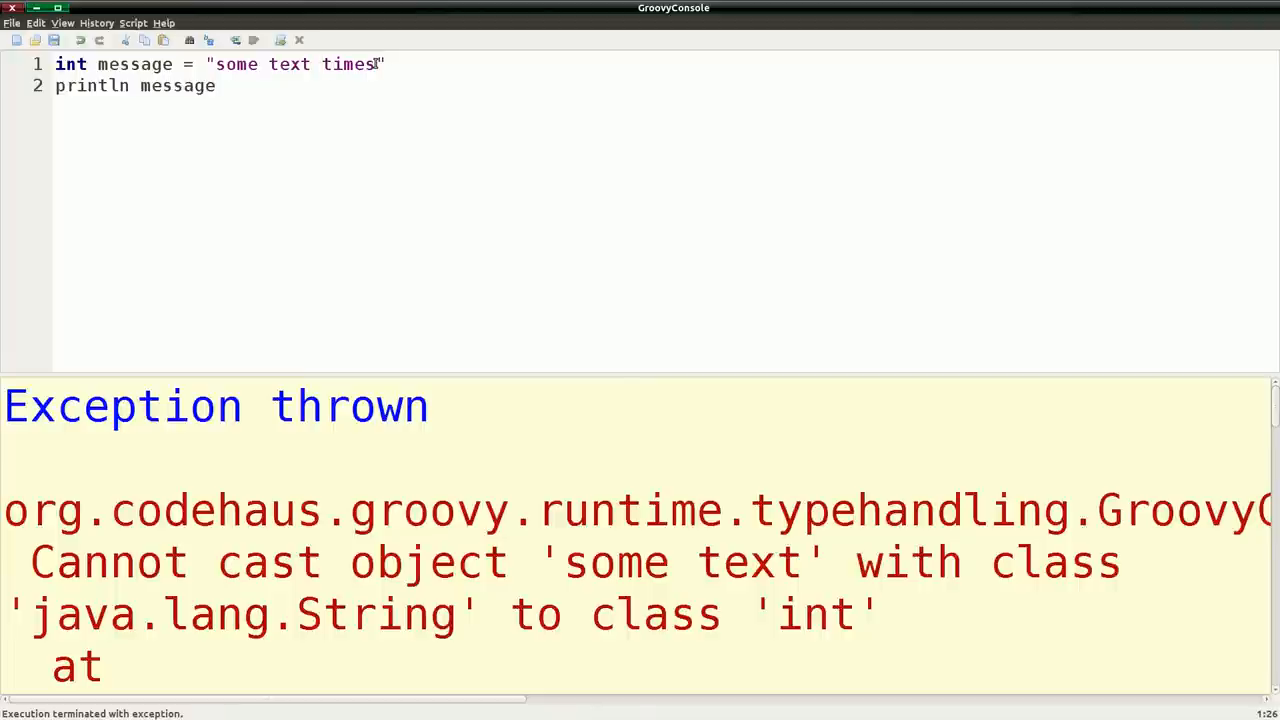
pyautogui.write('$')
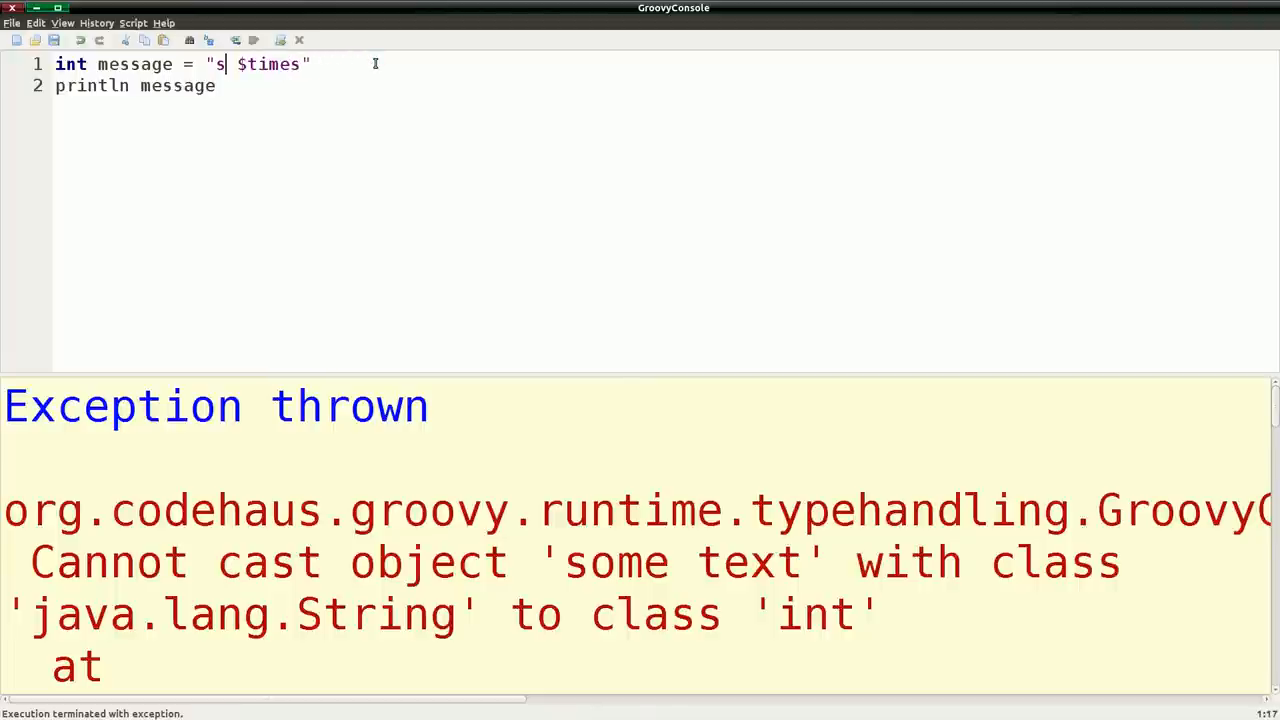
pyautogui.write('how many time')
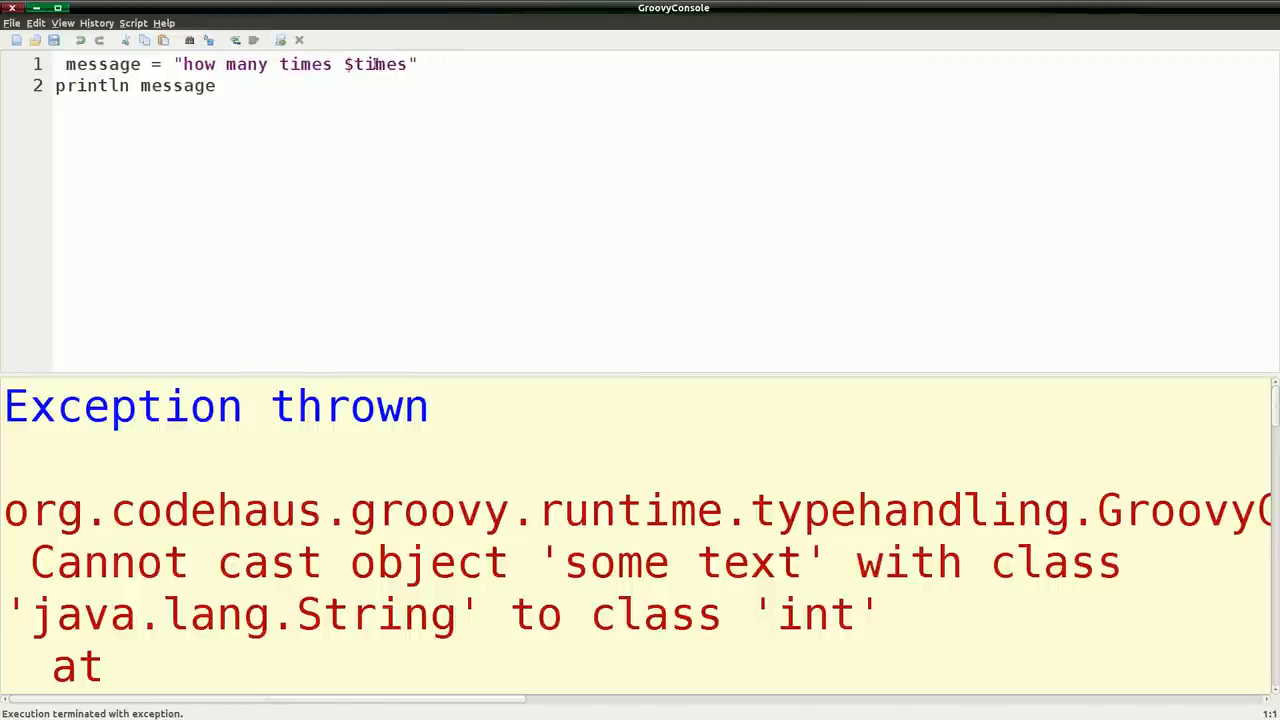
pyautogui.write('String')
pyautogui.write('def t')
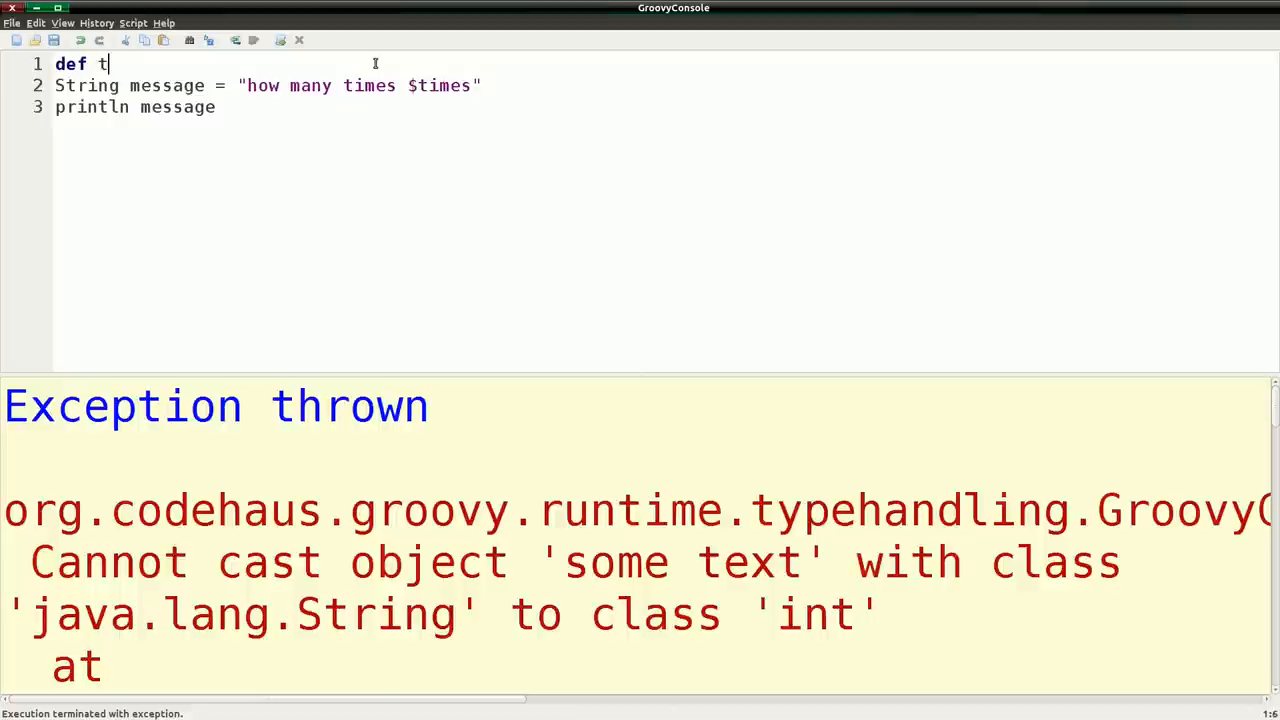
pyautogui.write('imes =')
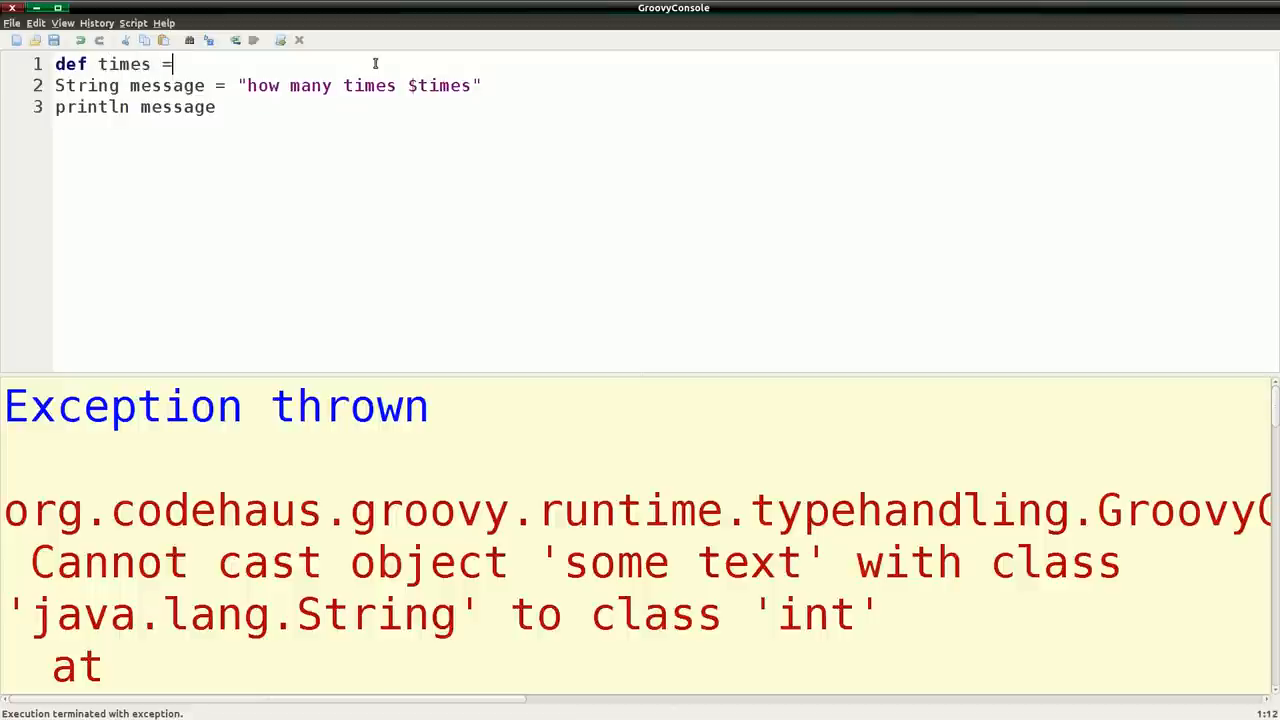
pyautogui.write('8')
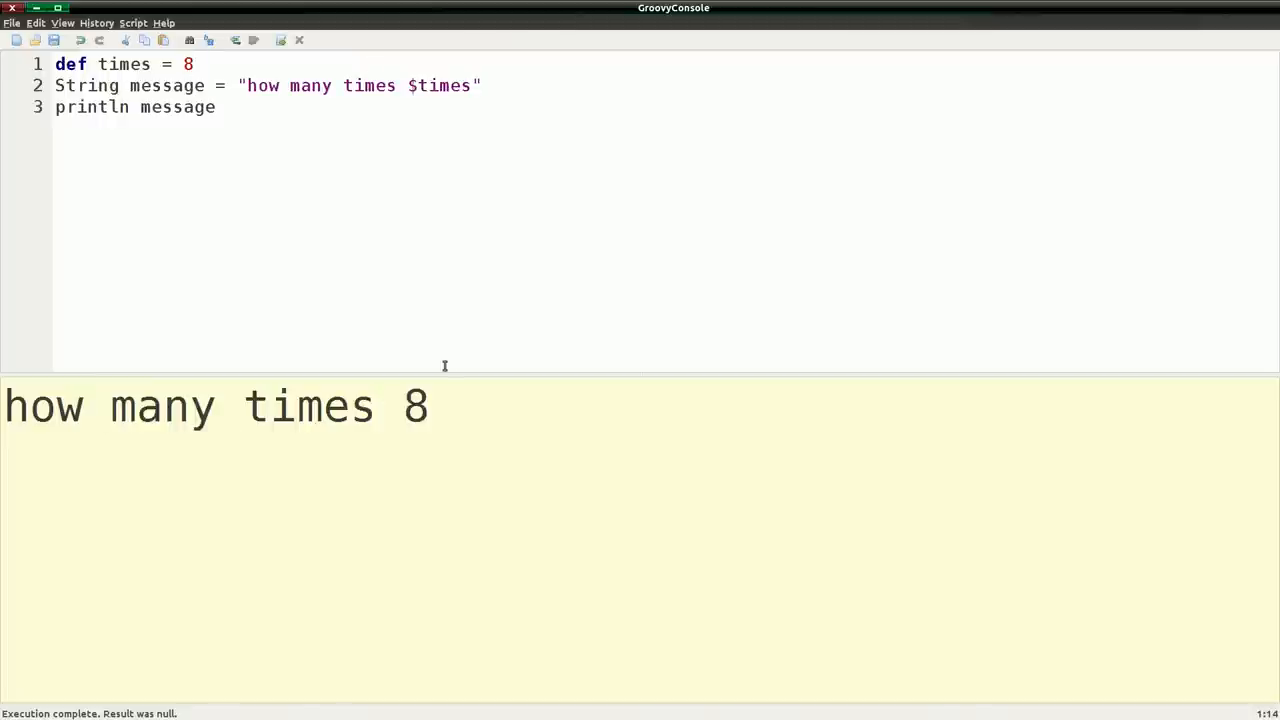
pyautogui.moveTo(427, 134)
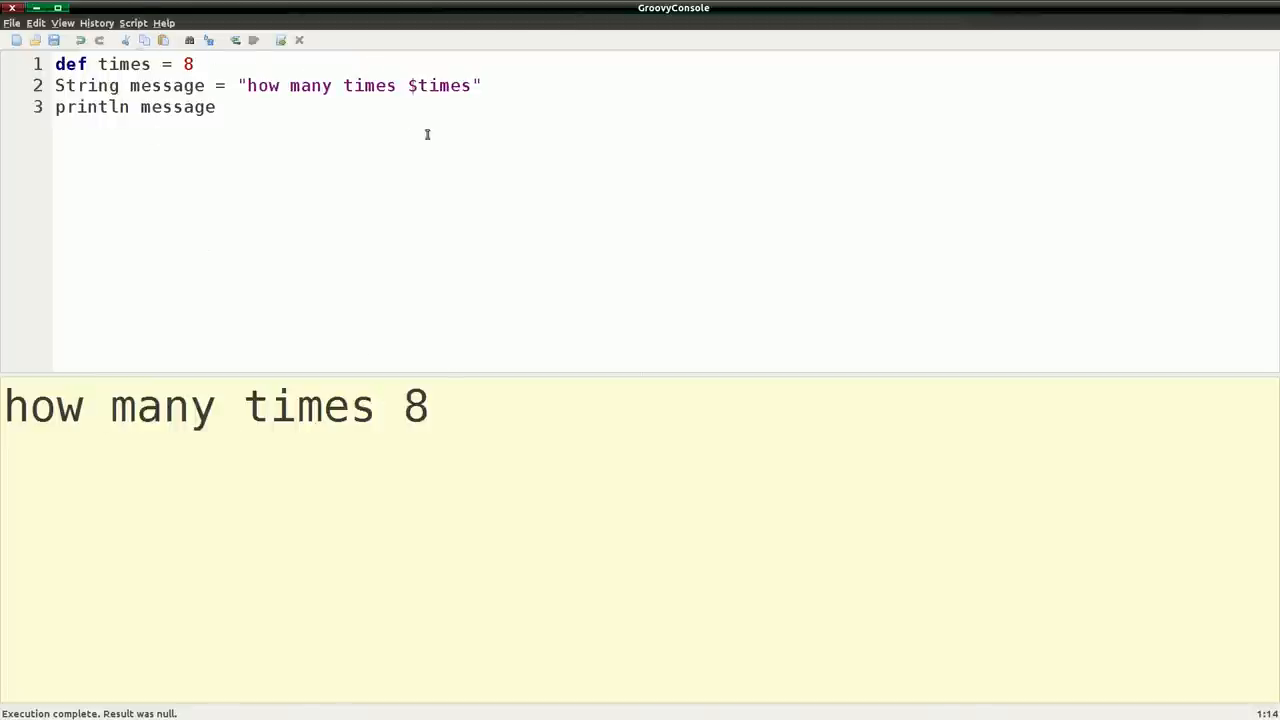
pyautogui.moveTo(360, 78)
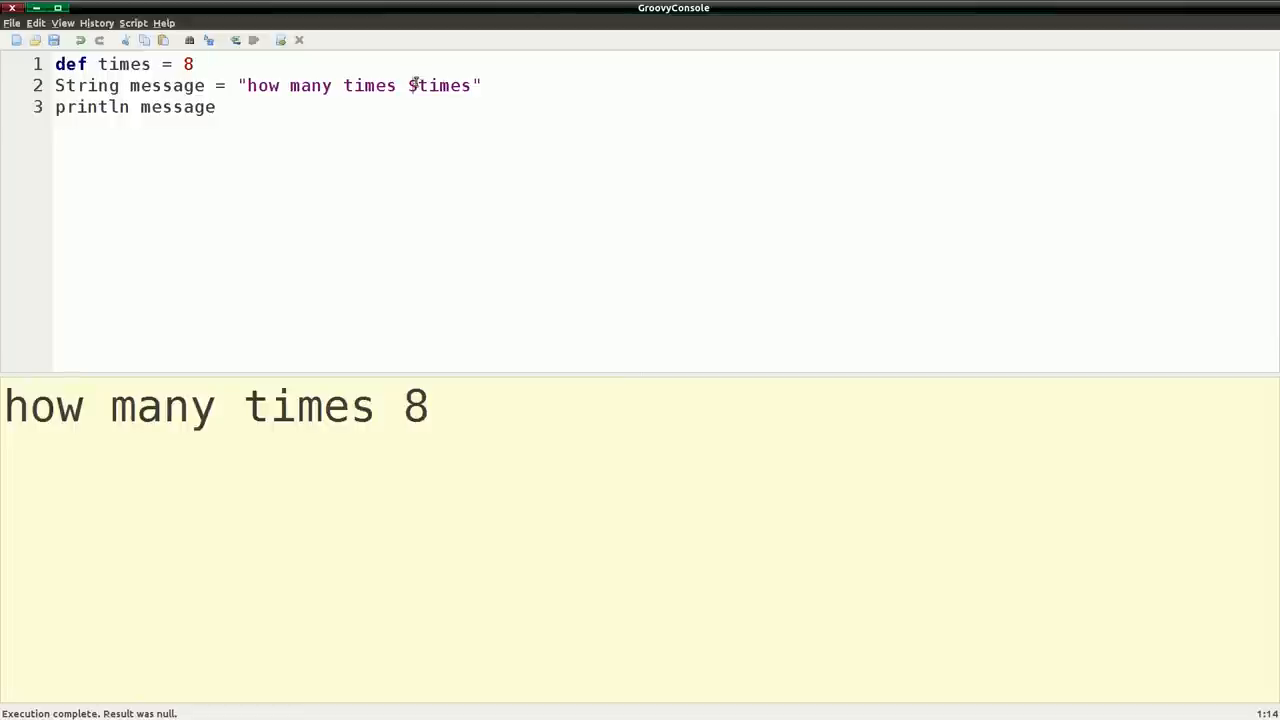
# - Replace $times with "how many times " + times and fix the misspelled times
pyautogui.doubleClick(444, 85)
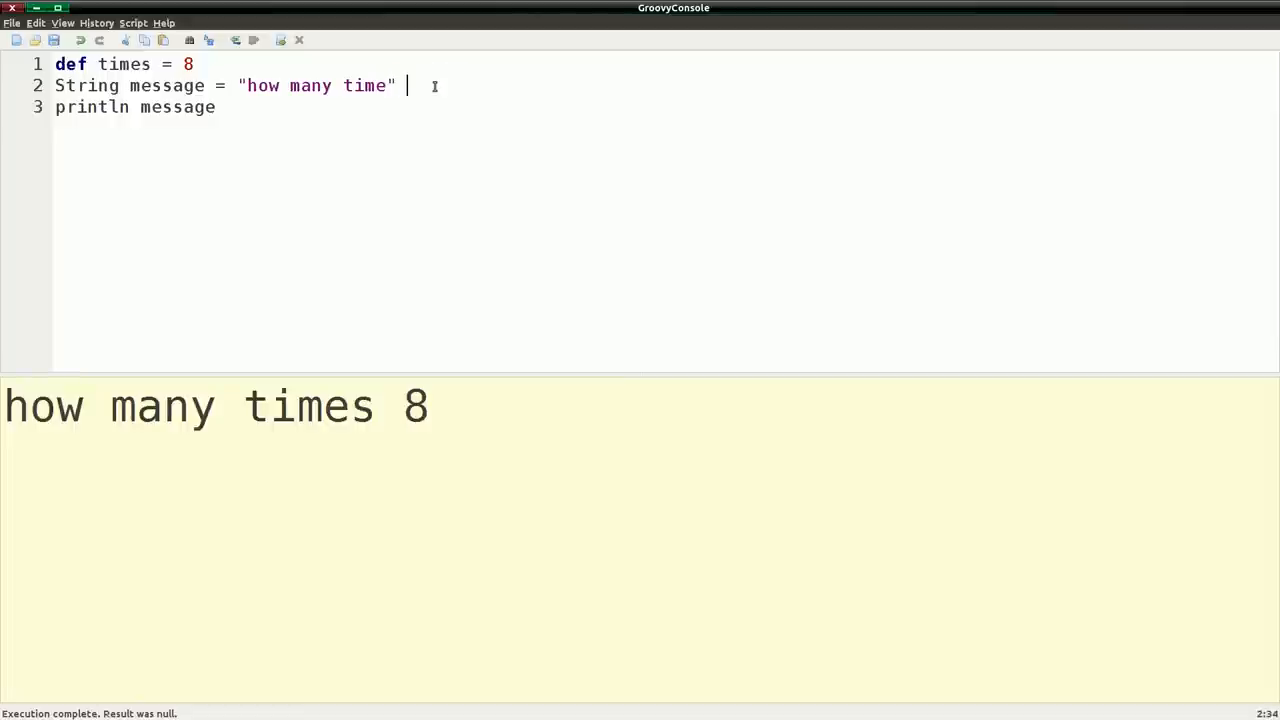
pyautogui.write('+ tim')
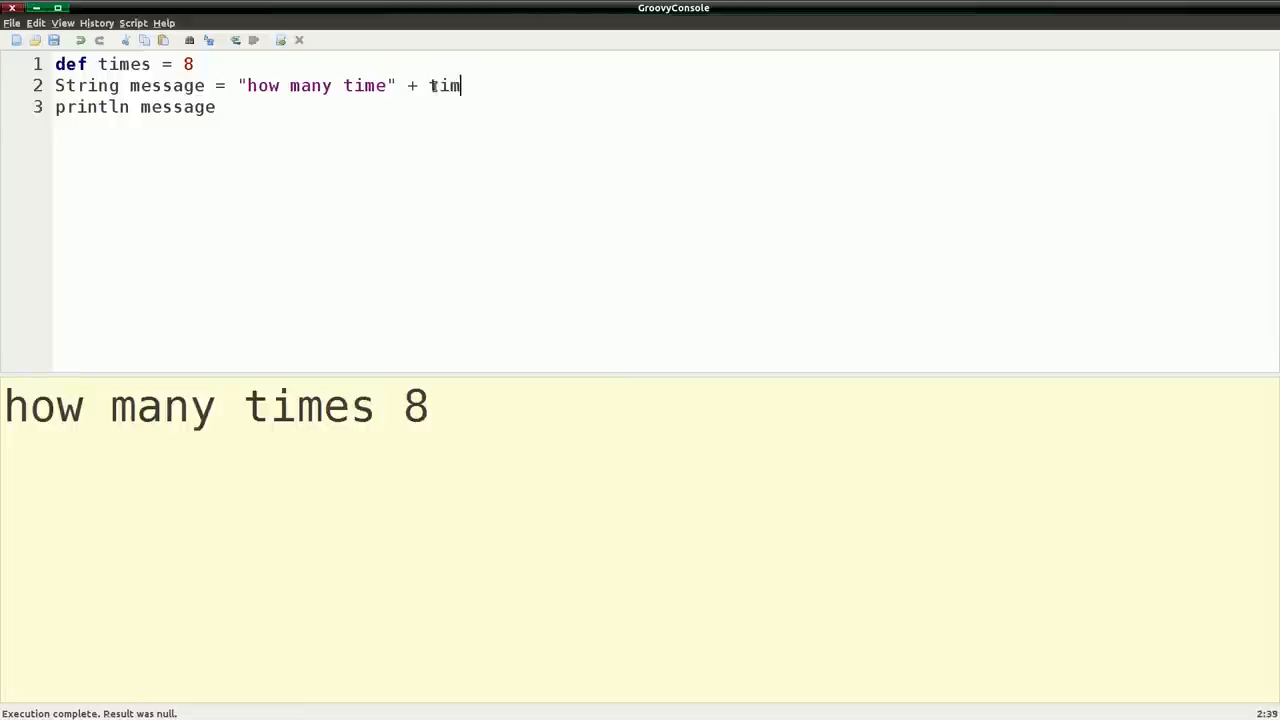
pyautogui.write('es')
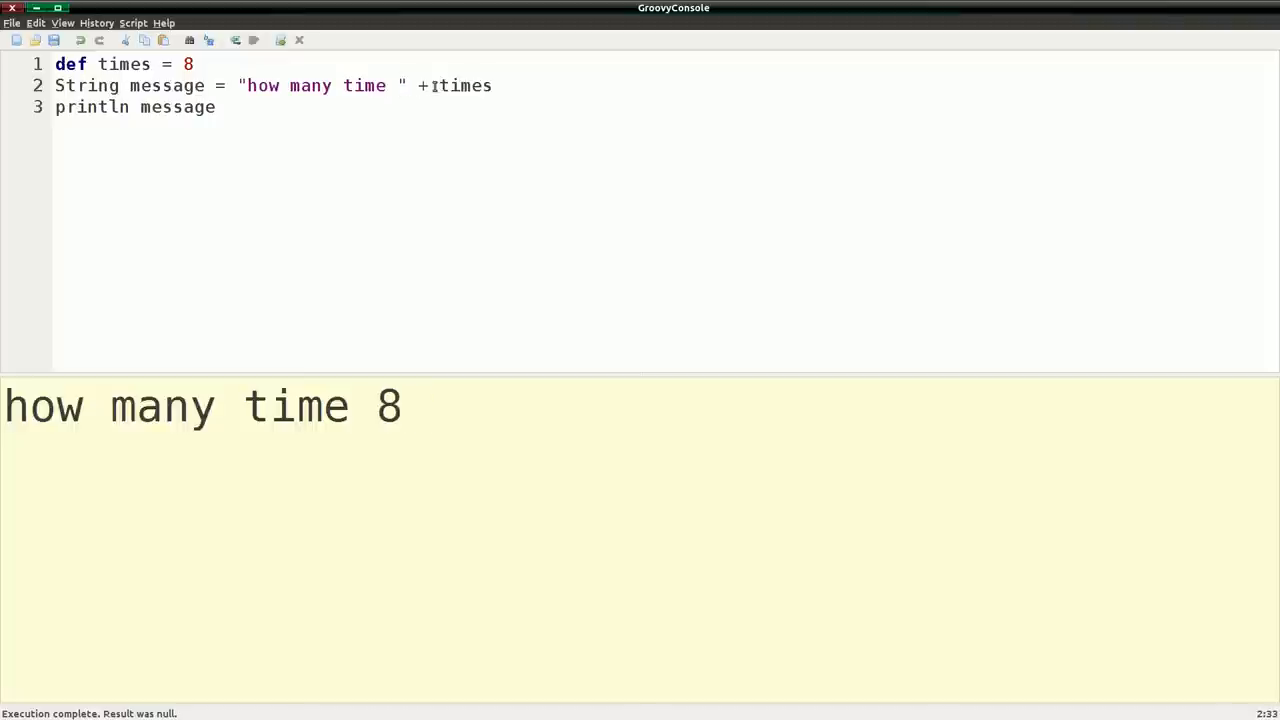
pyautogui.write('s')
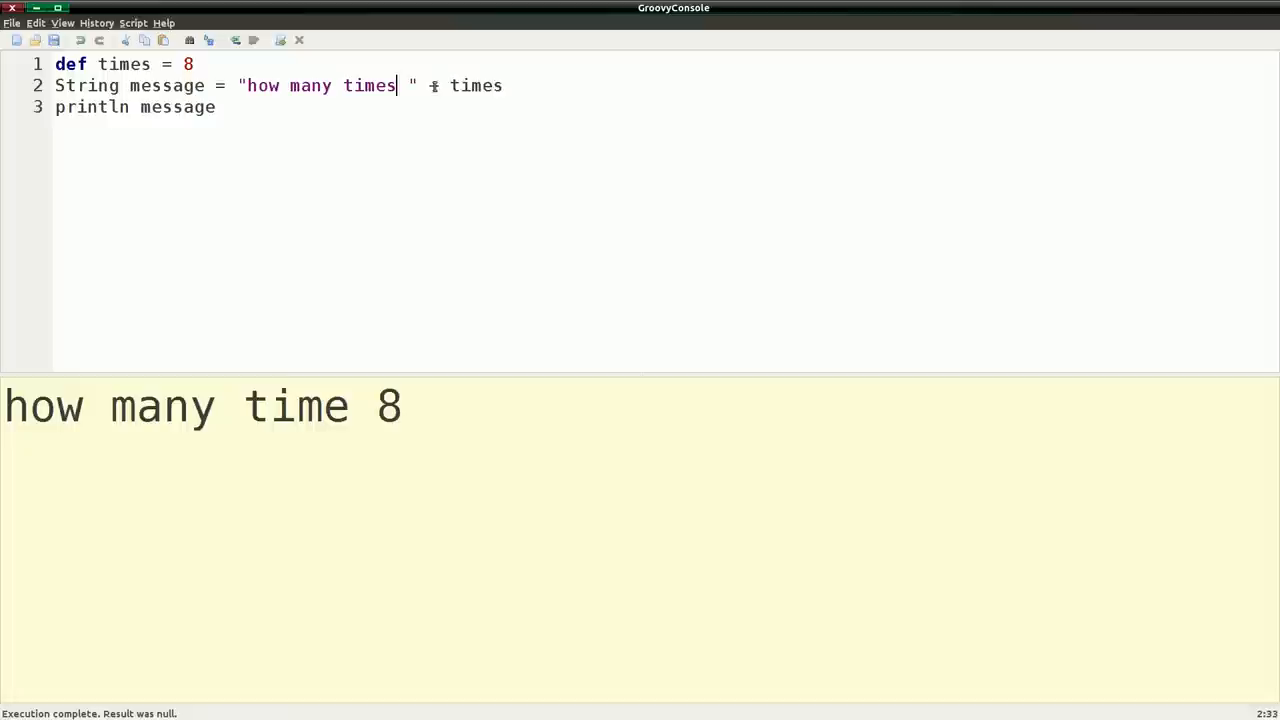